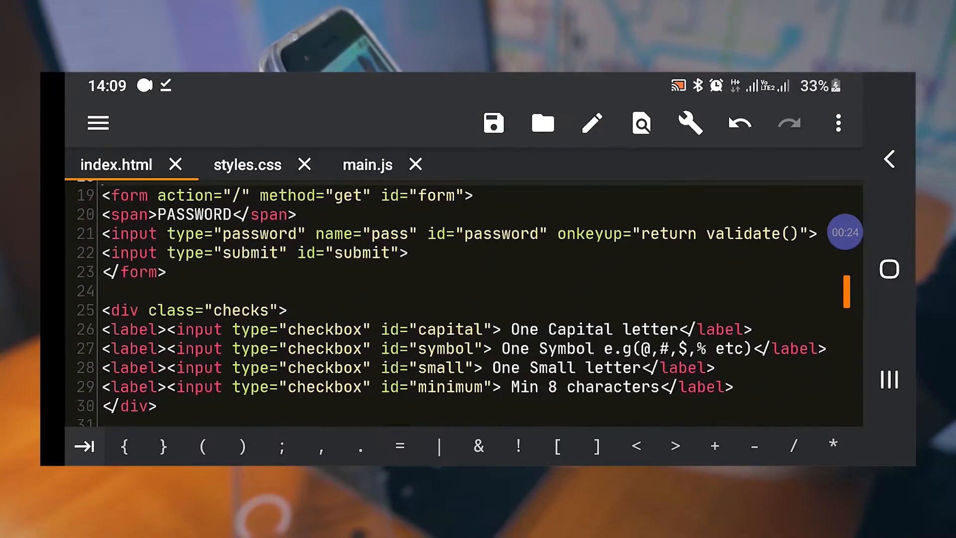
- Read down through the login page markup in index.html to its footer link
scroll("down", 3)
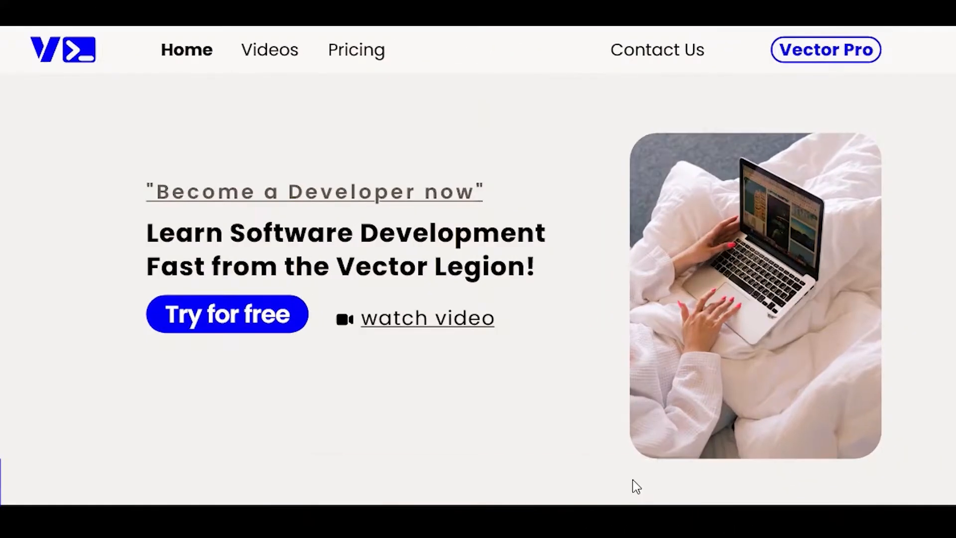
mouse_move(427, 201)
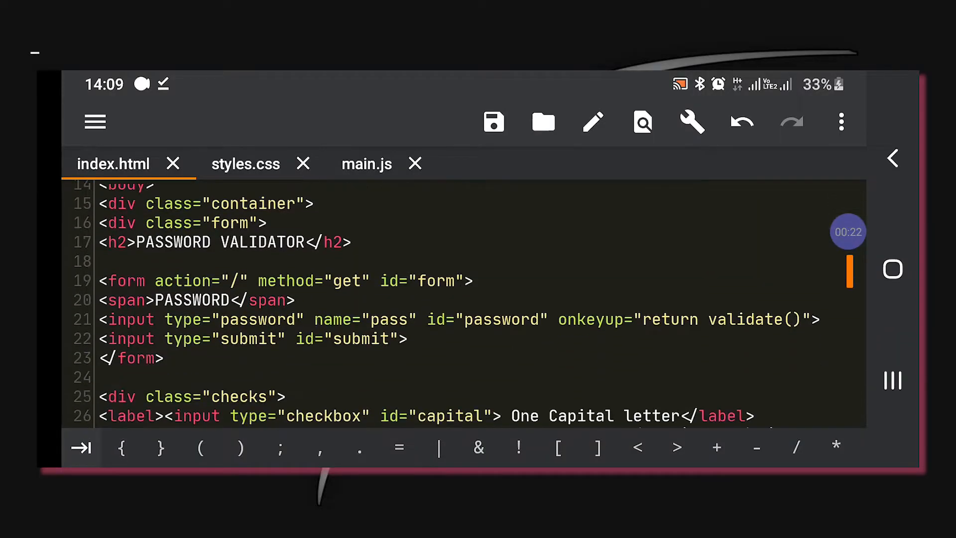
scroll("down", 3)
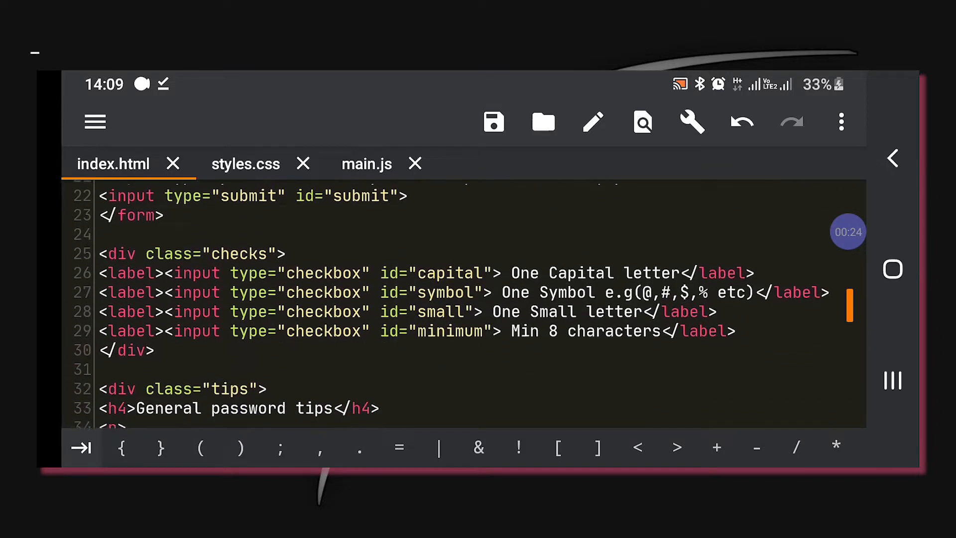
scroll("down", 3)
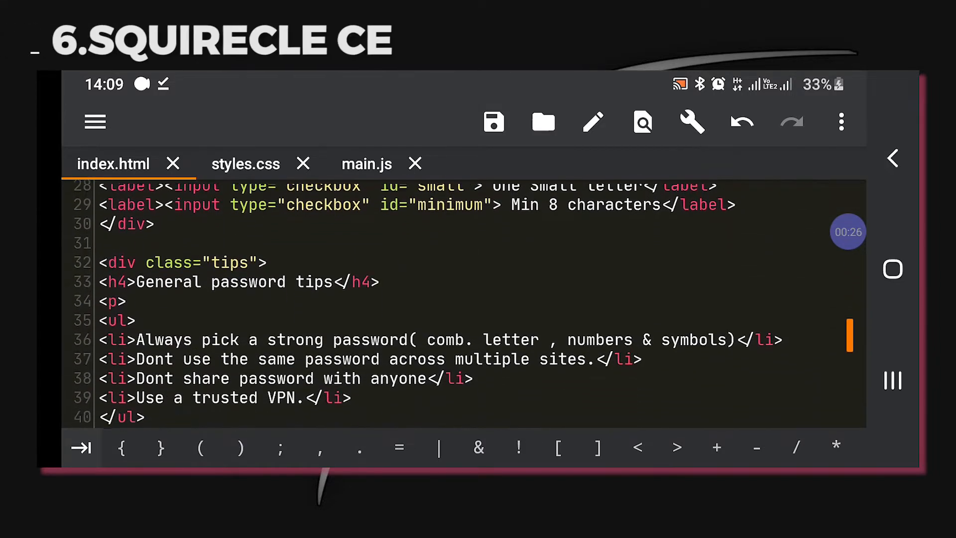
scroll("down", 3)
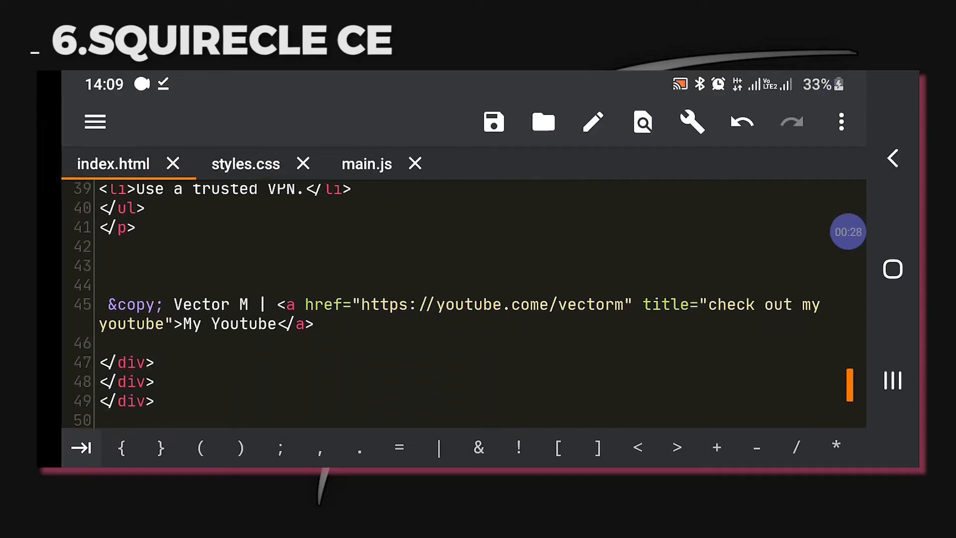
- Review the styles.css container rules, then bring up main.js with its check logic
left_click(245, 163)
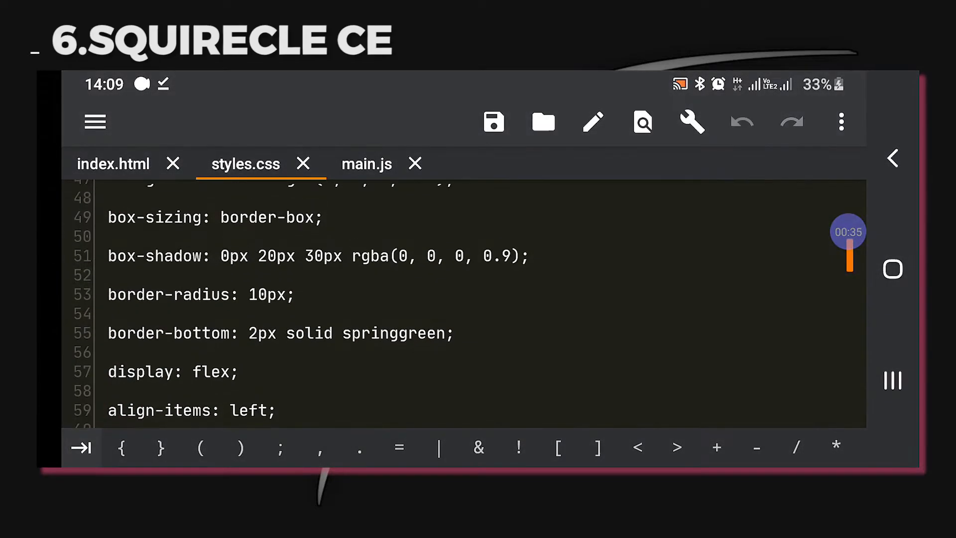
scroll("up", 3)
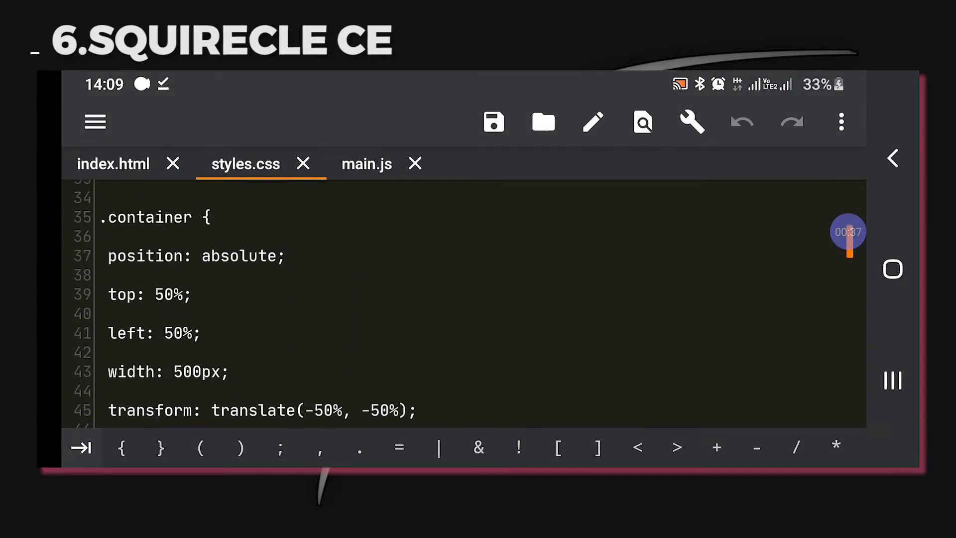
scroll("up", 3)
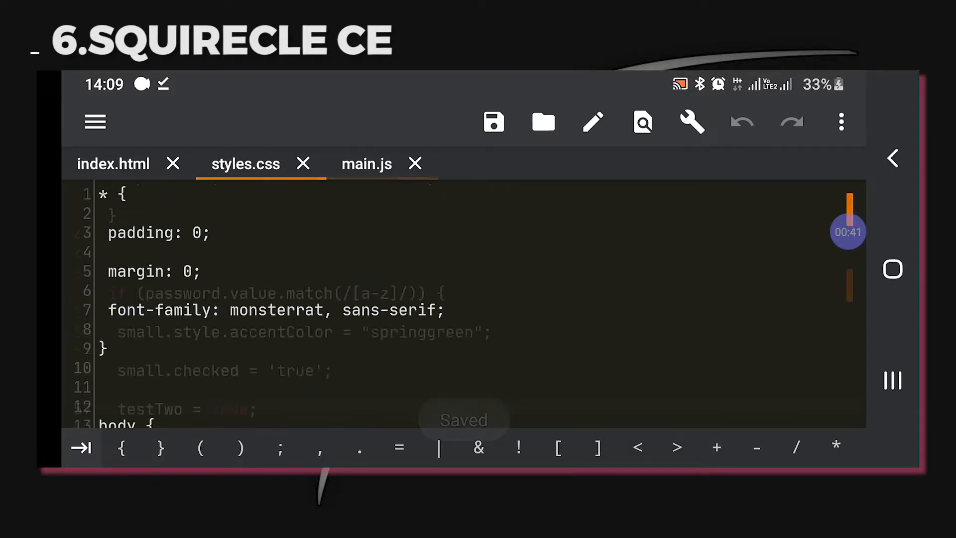
left_click(366, 164)
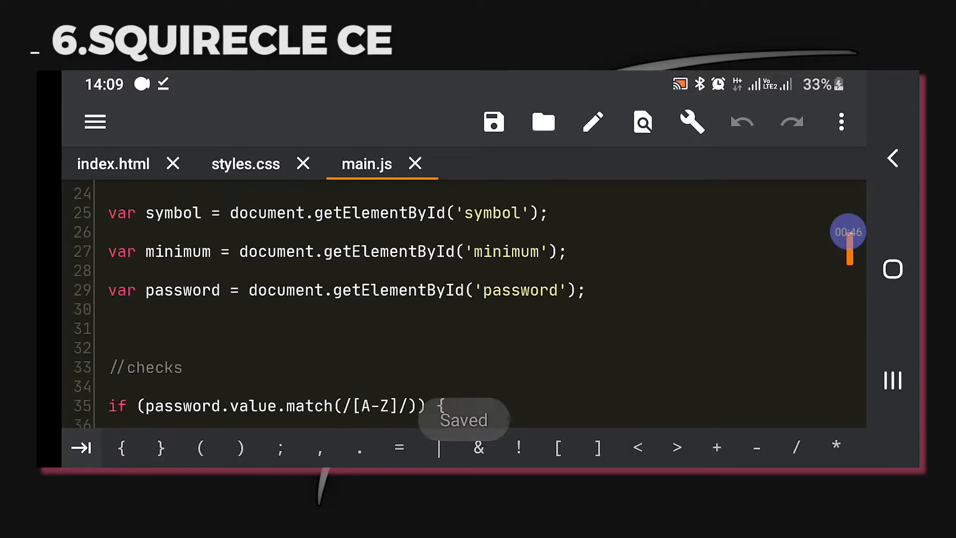
scroll("up", 3)
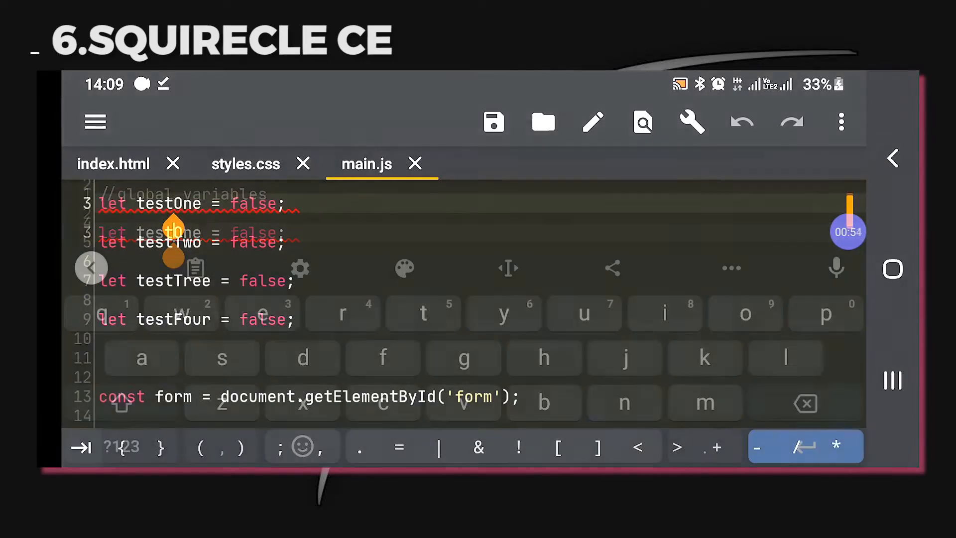
- Dismiss the Find bar in main.js and bring up the overflow list of extra editing tools
left_click(640, 122)
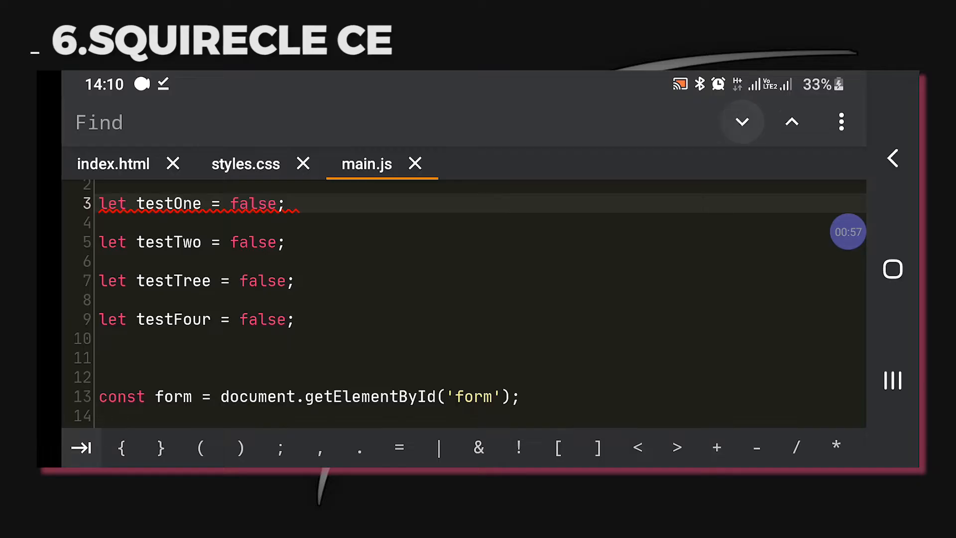
left_click(840, 122)
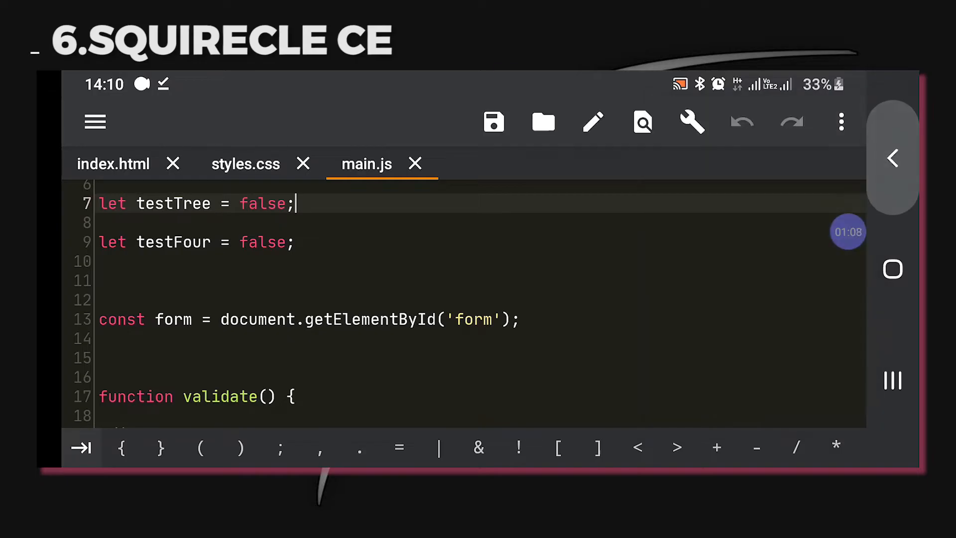
left_click(840, 122)
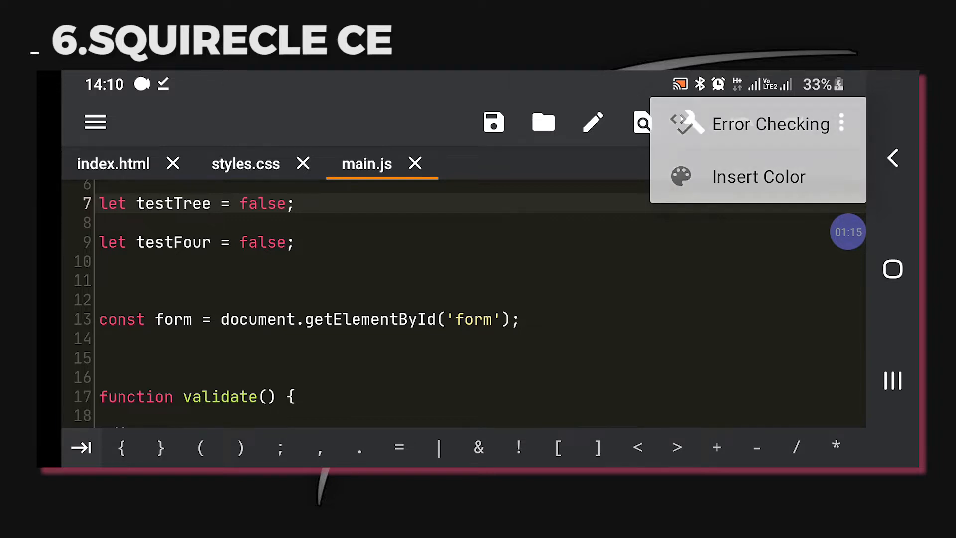
- Browse Local Storage in the drawer's file explorer, listing folders like Login Page
left_click(541, 121)
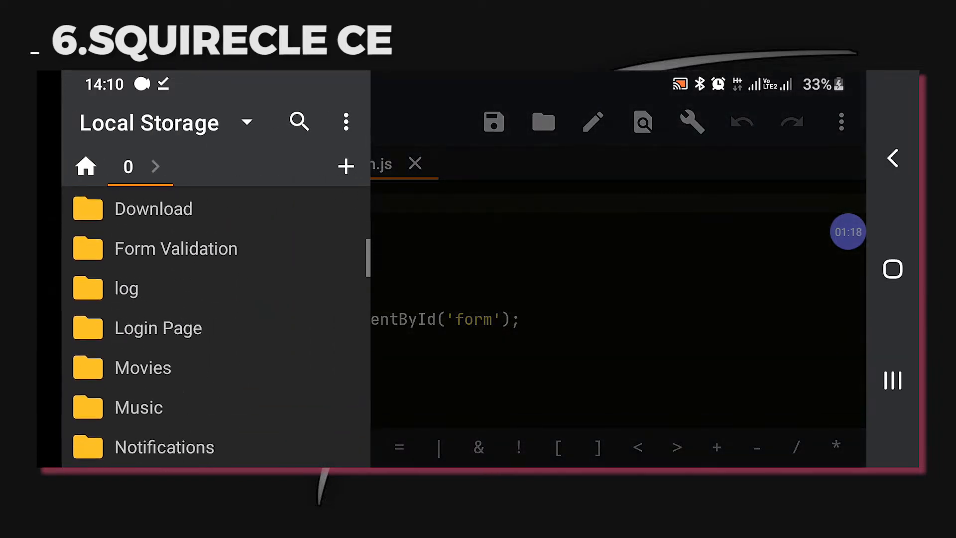
scroll("down", 3)
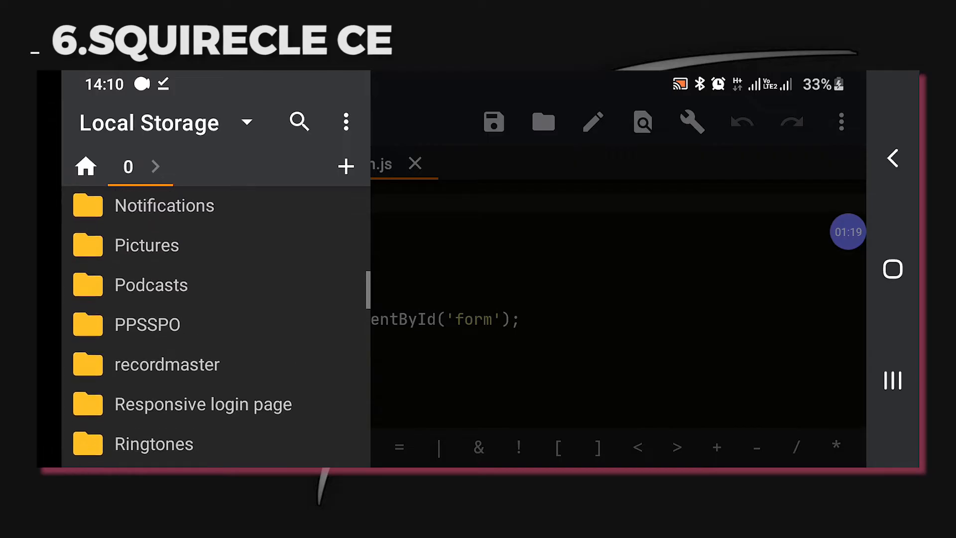
scroll("up", 3)
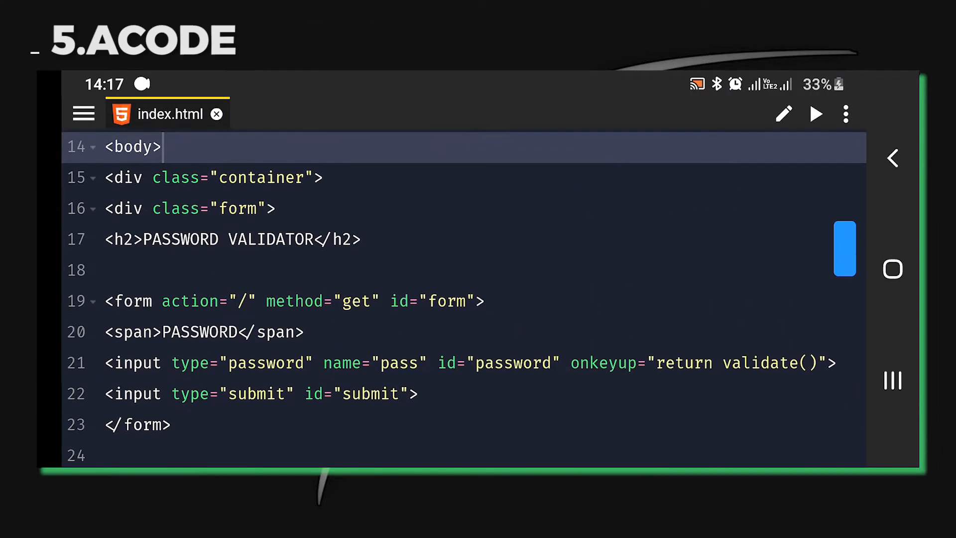
scroll("down", 3)
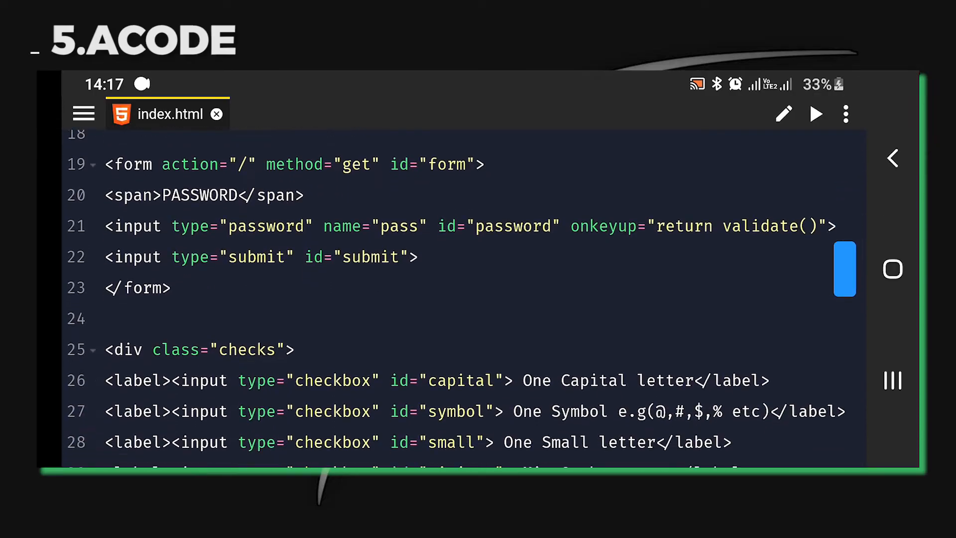
scroll("down", 3)
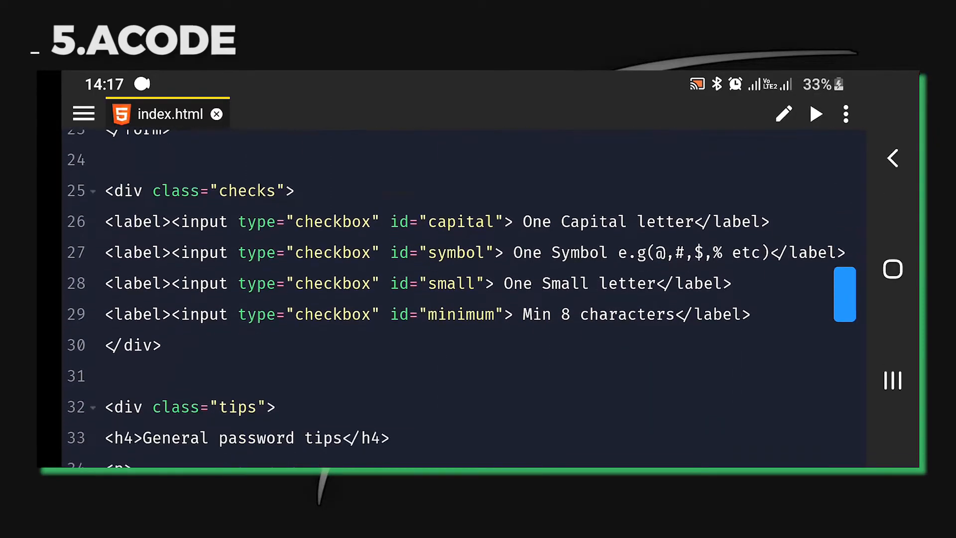
scroll("down", 3)
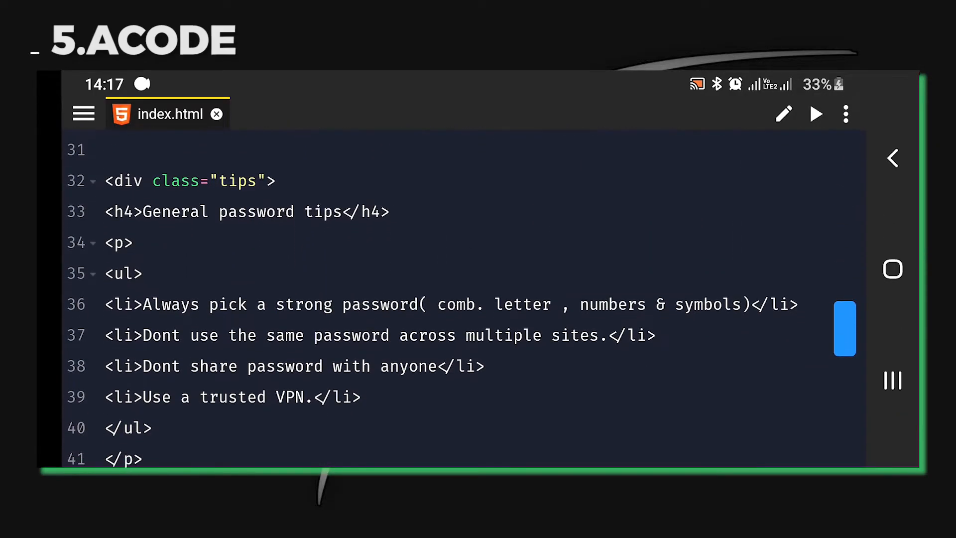
scroll("down", 3)
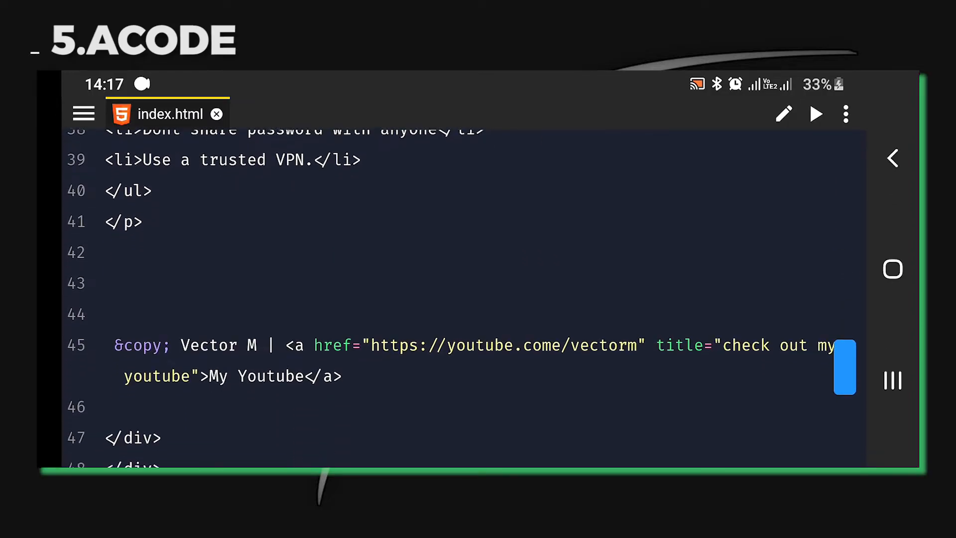
scroll("down", 3)
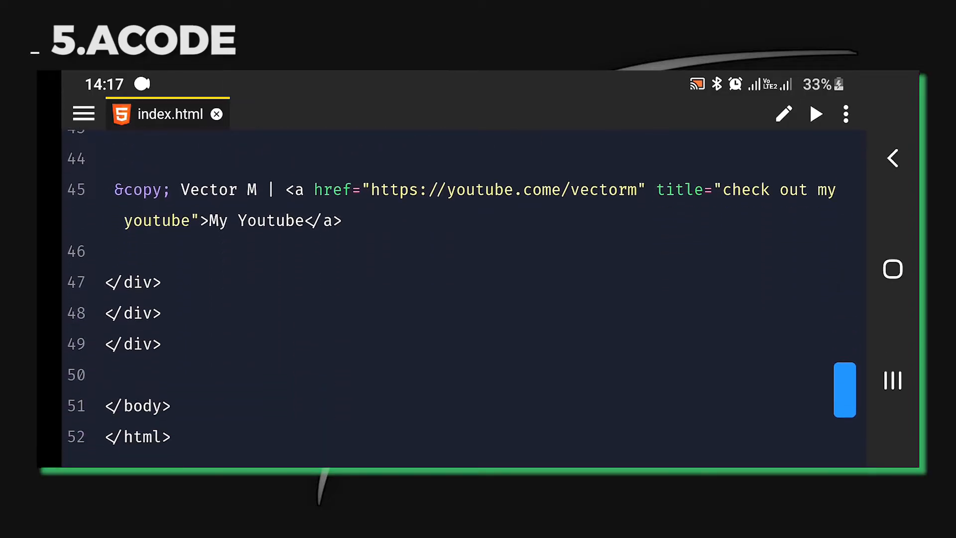
scroll("up", 3)
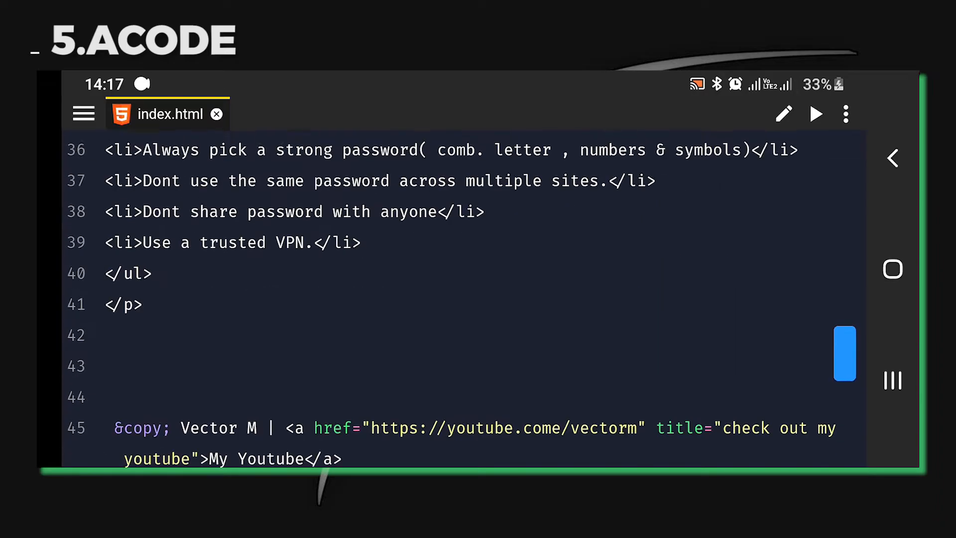
left_click(284, 113)
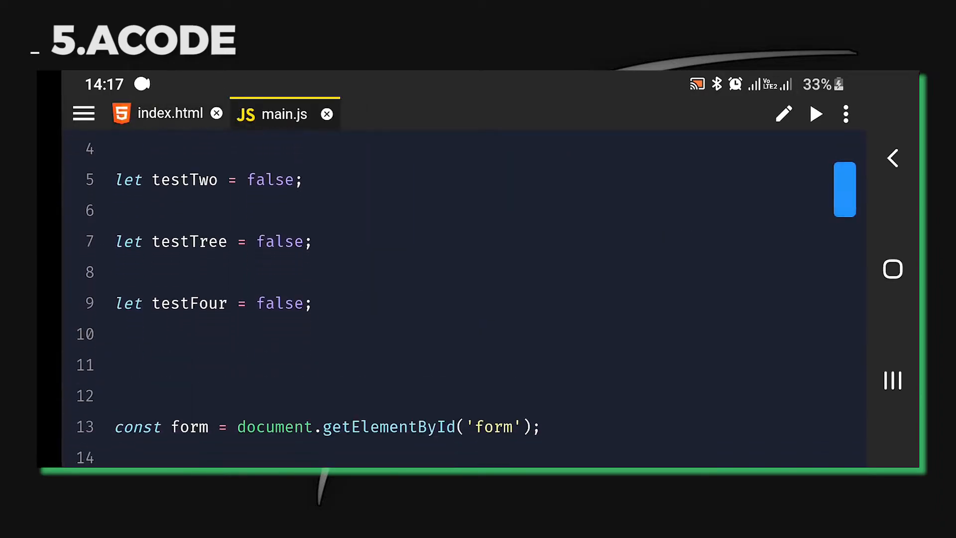
scroll("down", 3)
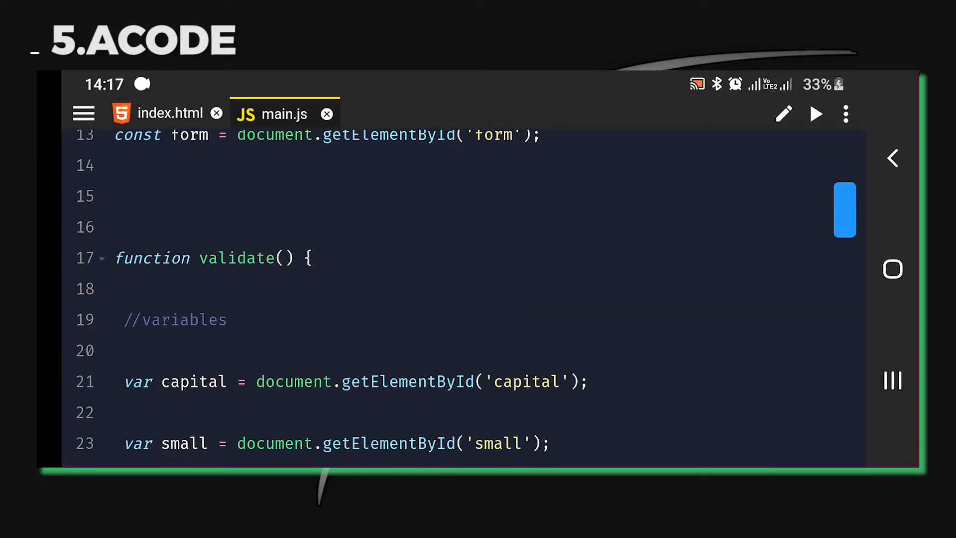
scroll("down", 3)
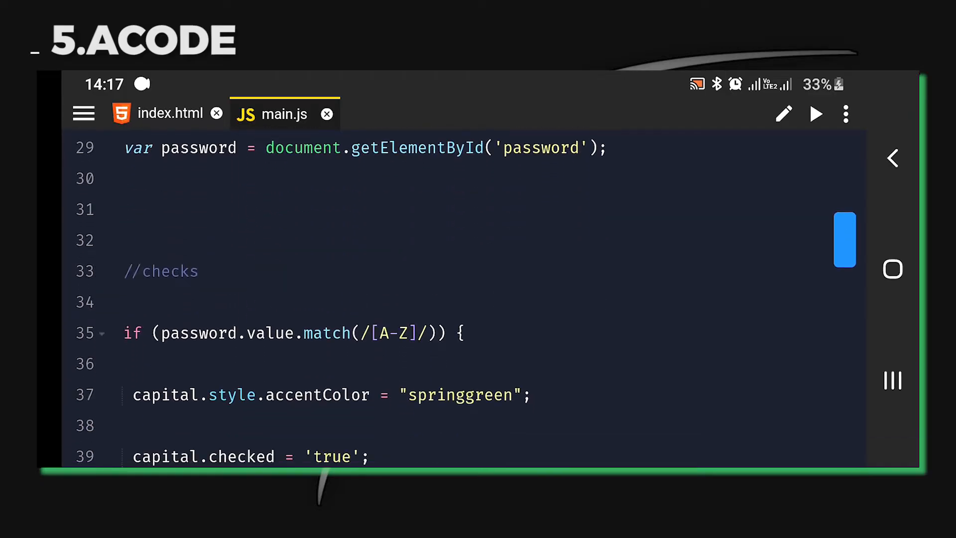
scroll("down", 3)
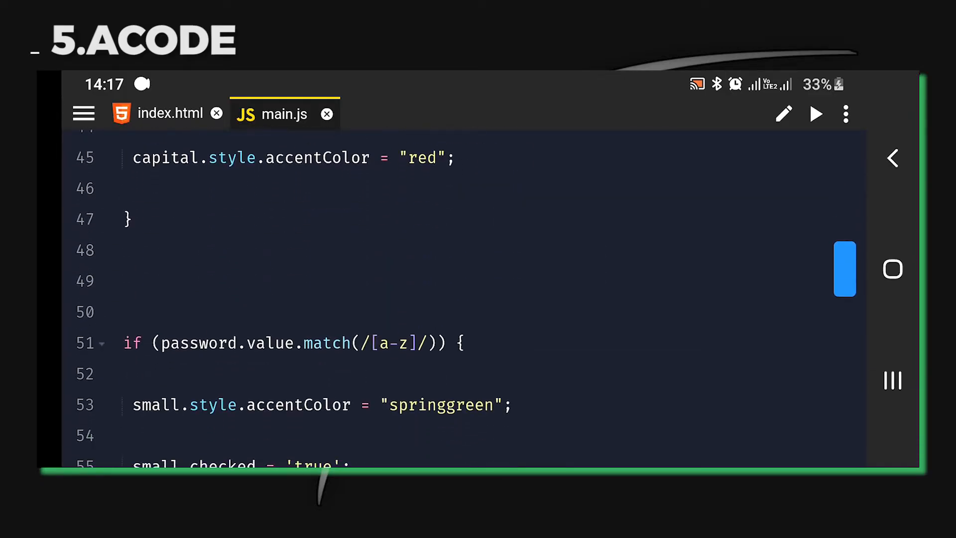
scroll("down", 3)
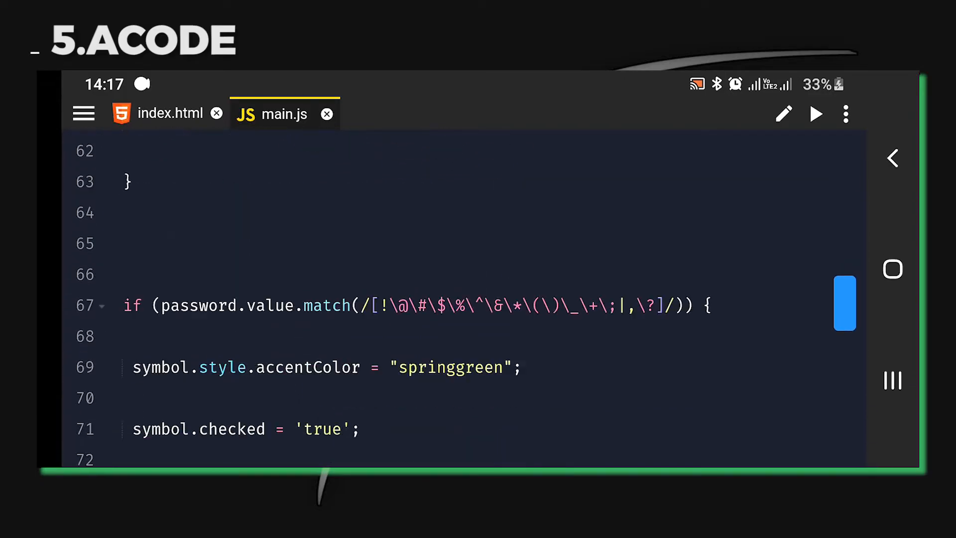
scroll("down", 3)
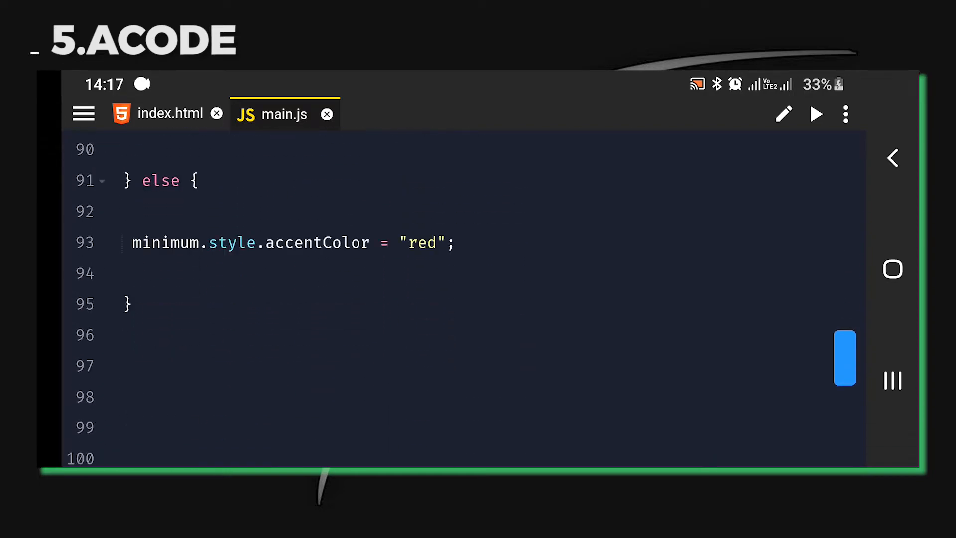
left_click(400, 113)
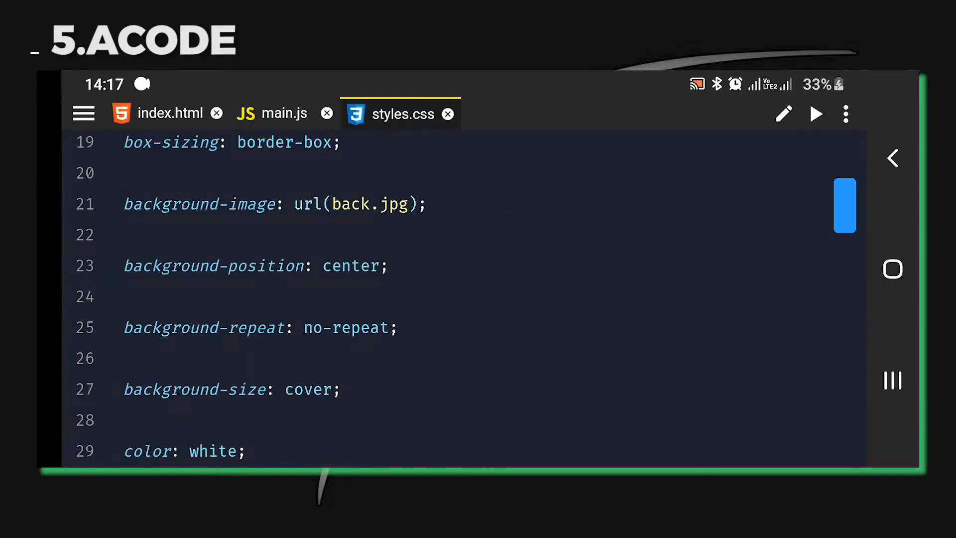
scroll("down", 3)
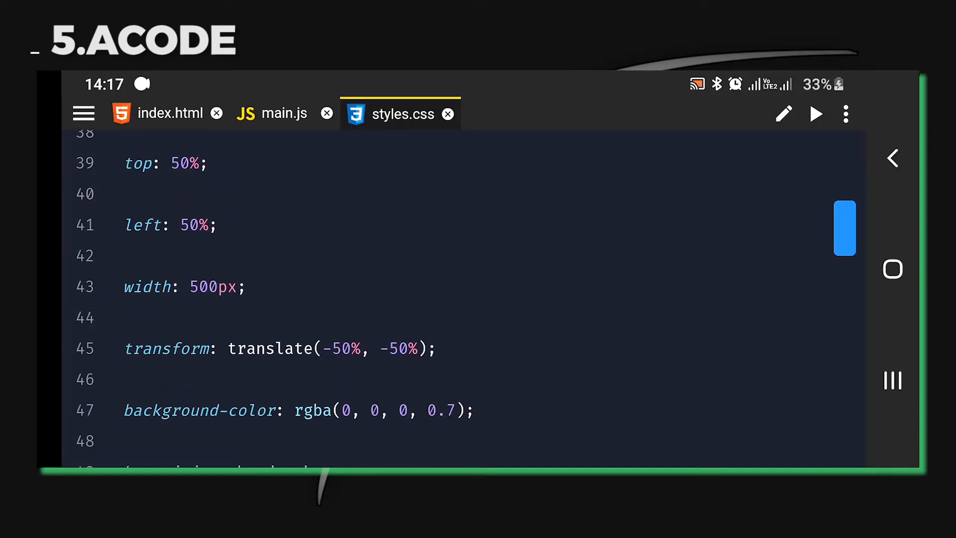
scroll("down", 3)
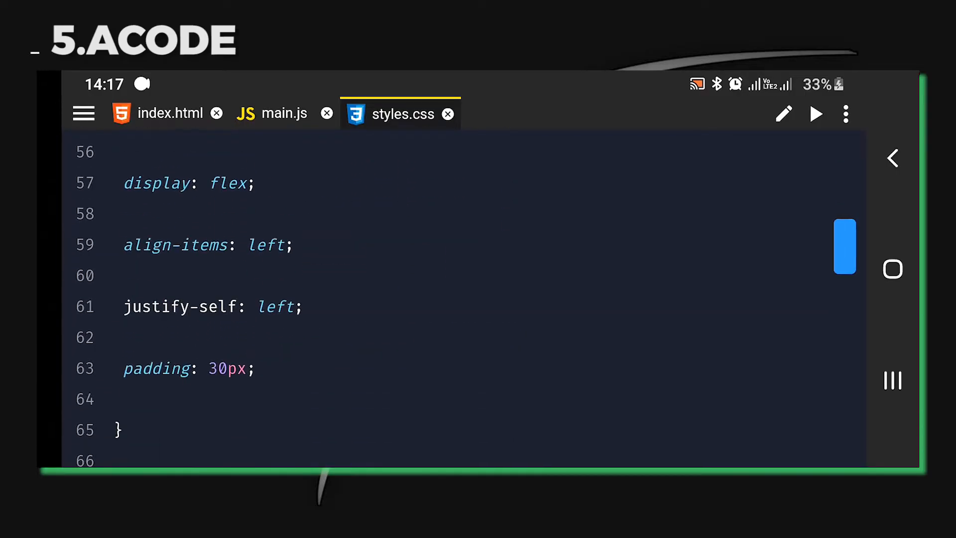
scroll("down", 3)
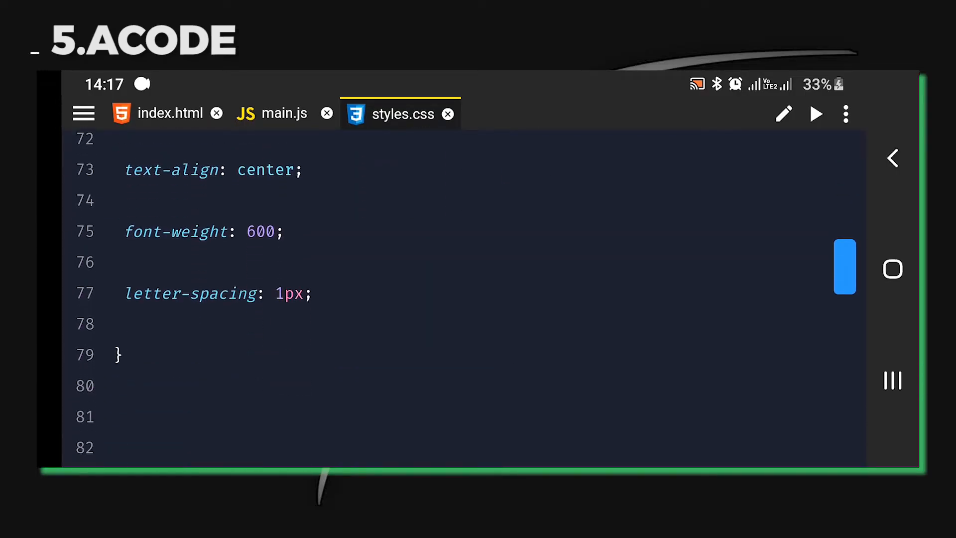
scroll("down", 3)
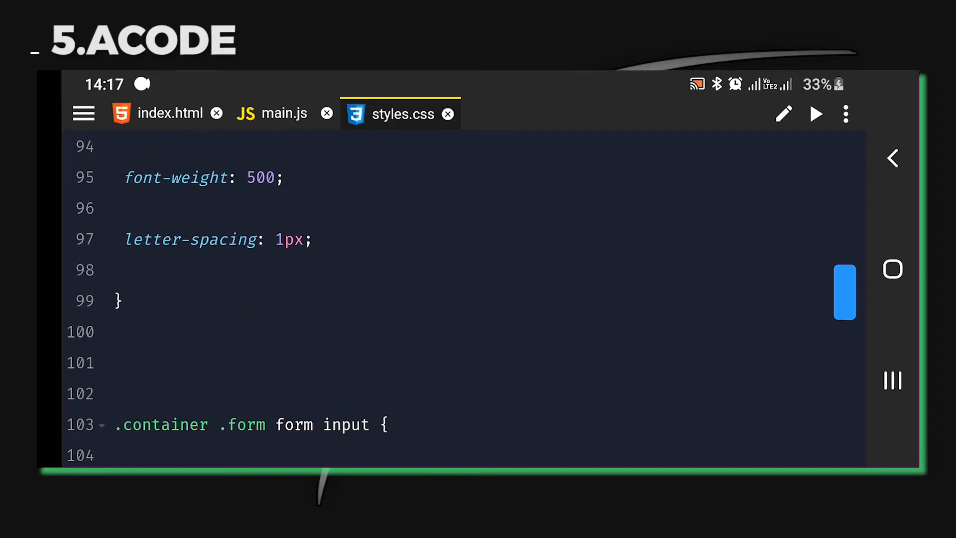
scroll("down", 3)
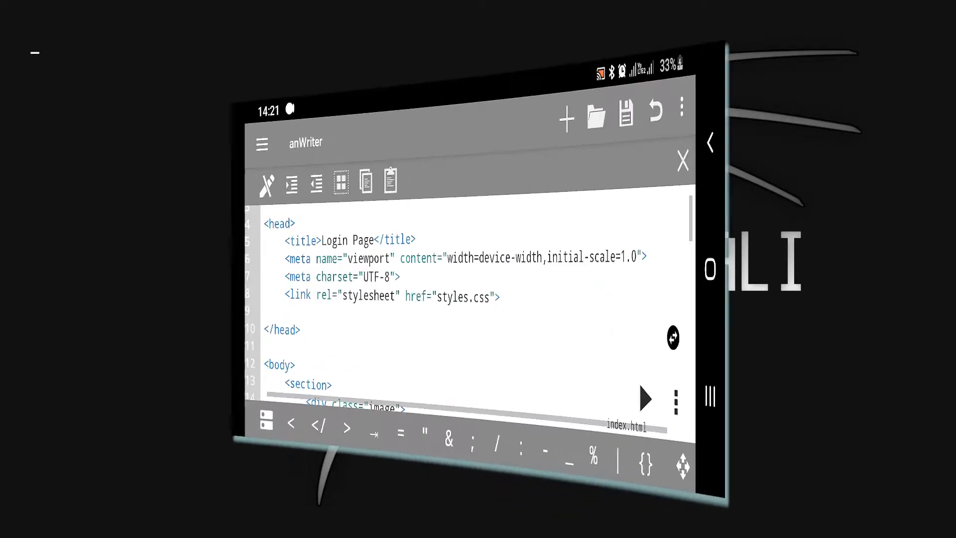
- Read down through the login page markup in index.html
scroll("down", 3)
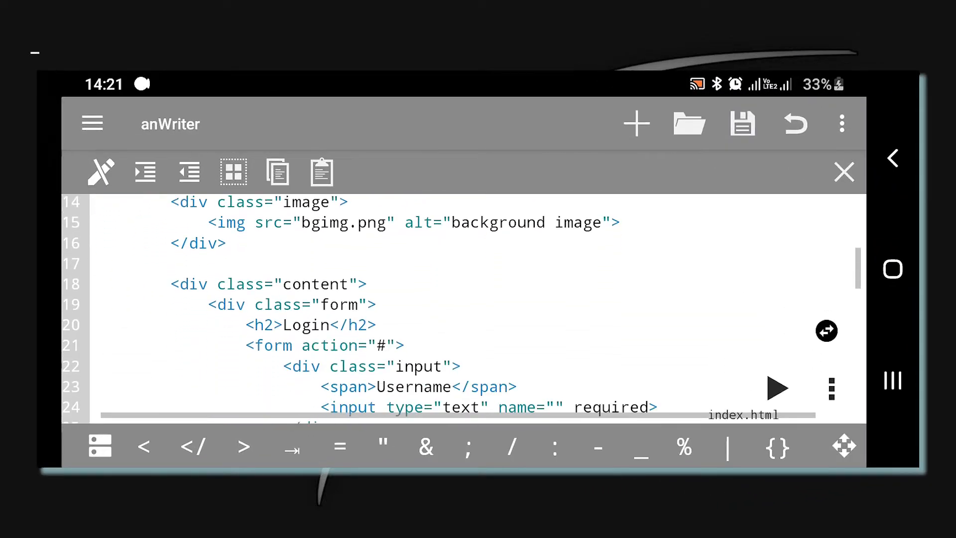
scroll("down", 3)
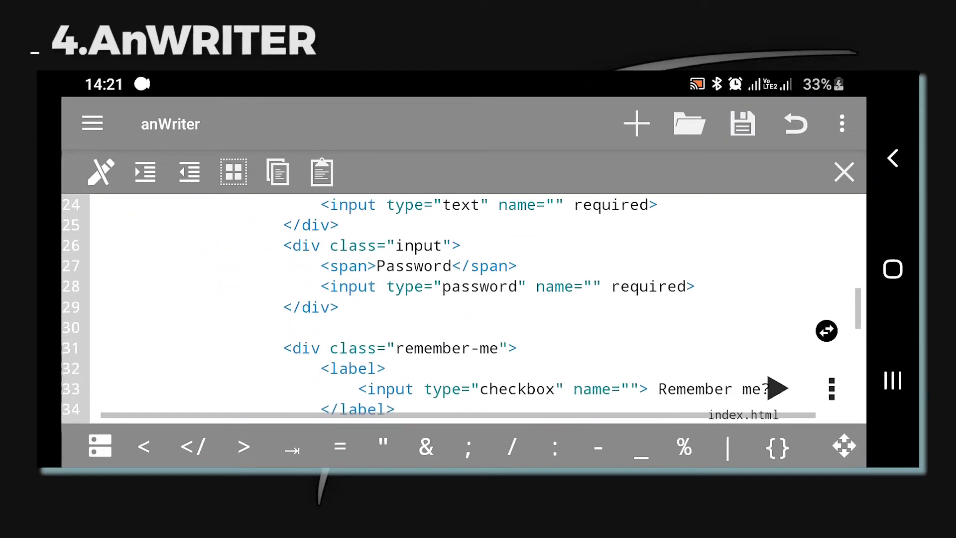
scroll("down", 3)
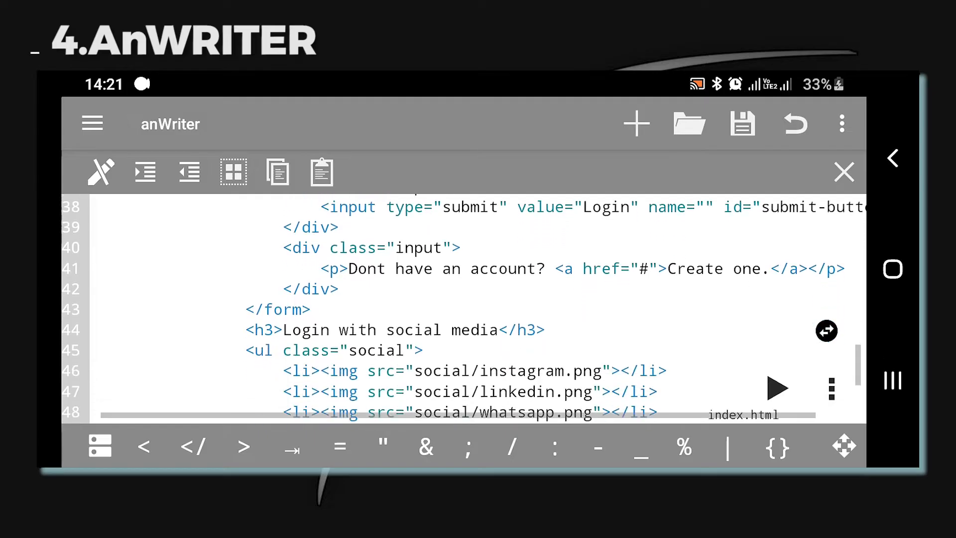
scroll("down", 3)
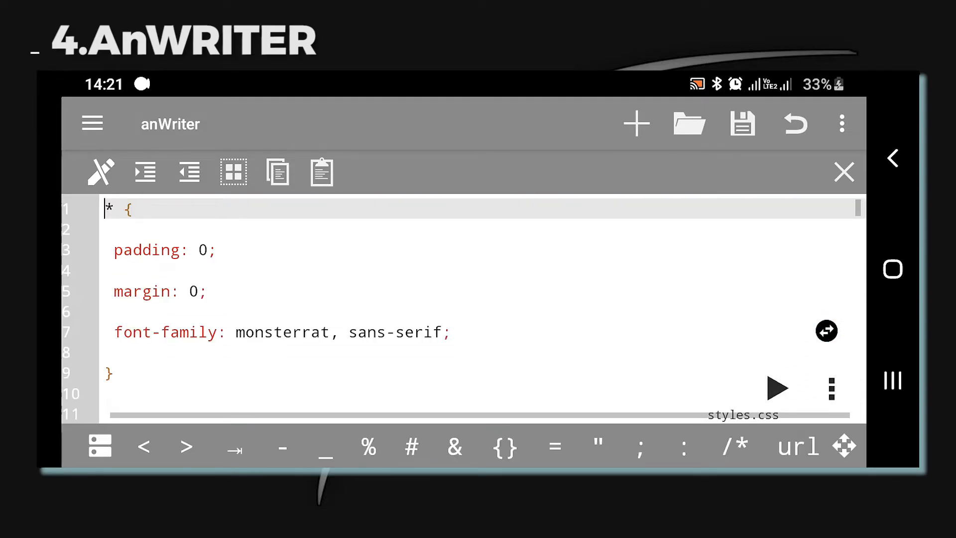
scroll("down", 3)
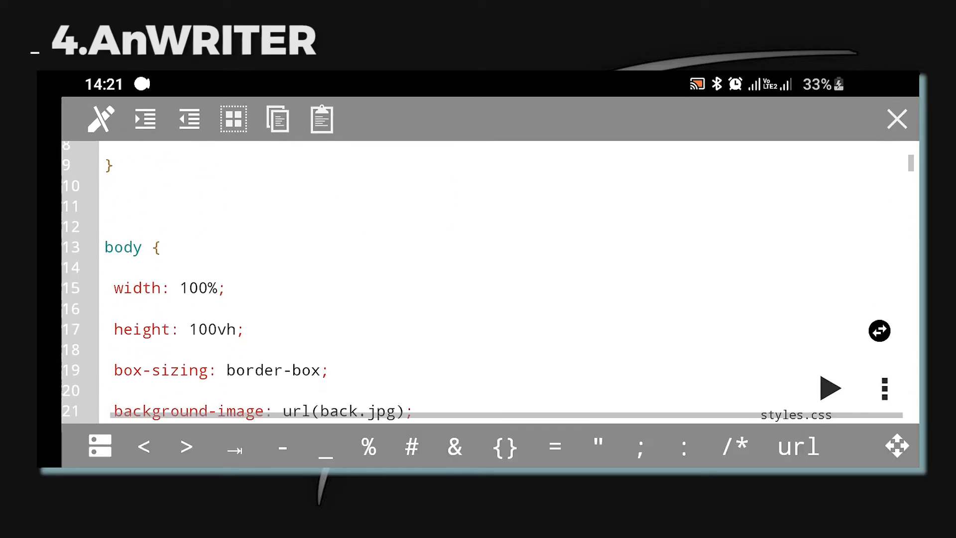
scroll("down", 3)
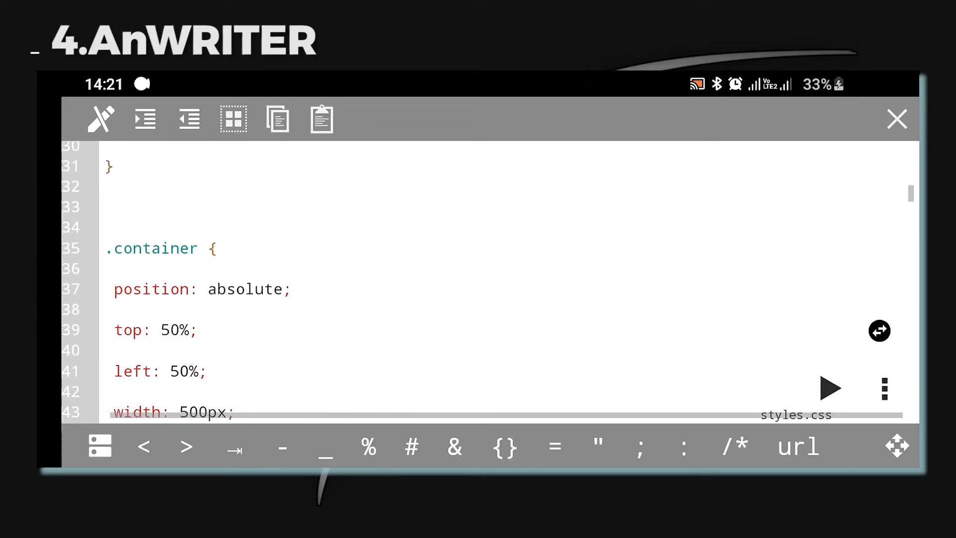
scroll("down", 3)
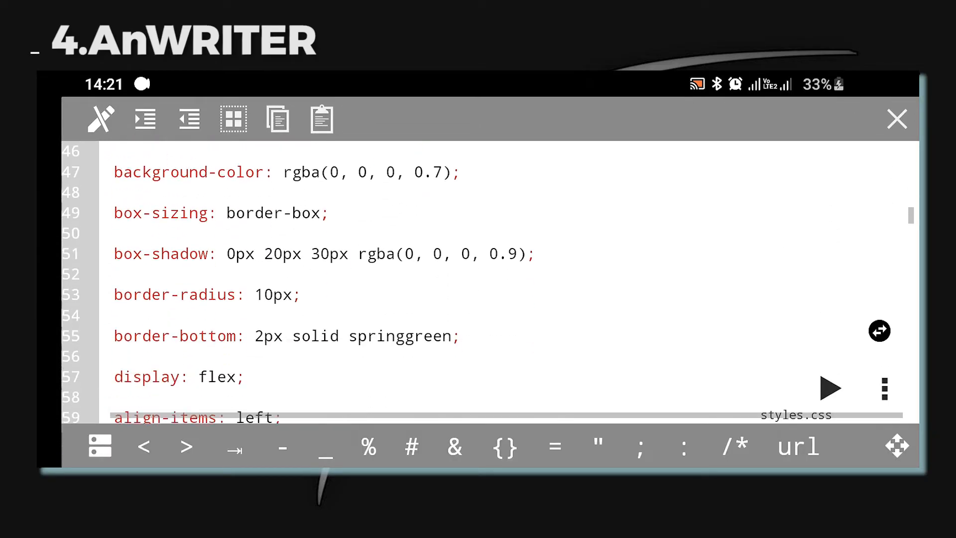
- Read styles.css to its final link rule and return to the top universal reset rule
scroll("down", 3)
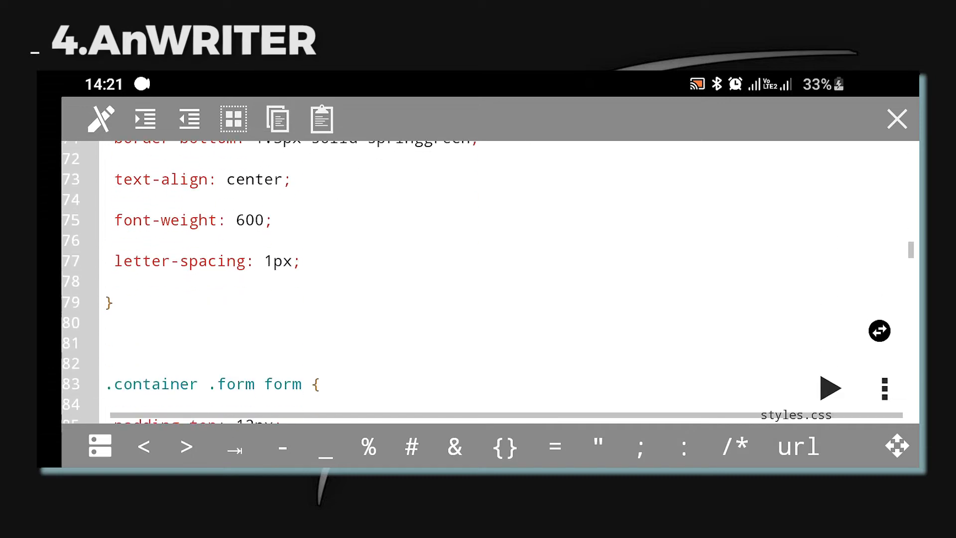
scroll("down", 3)
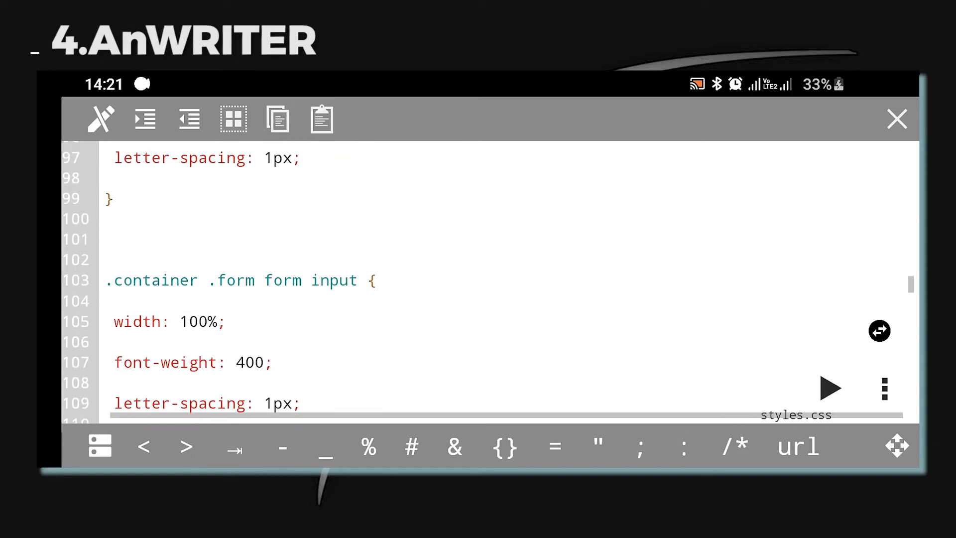
scroll("down", 3)
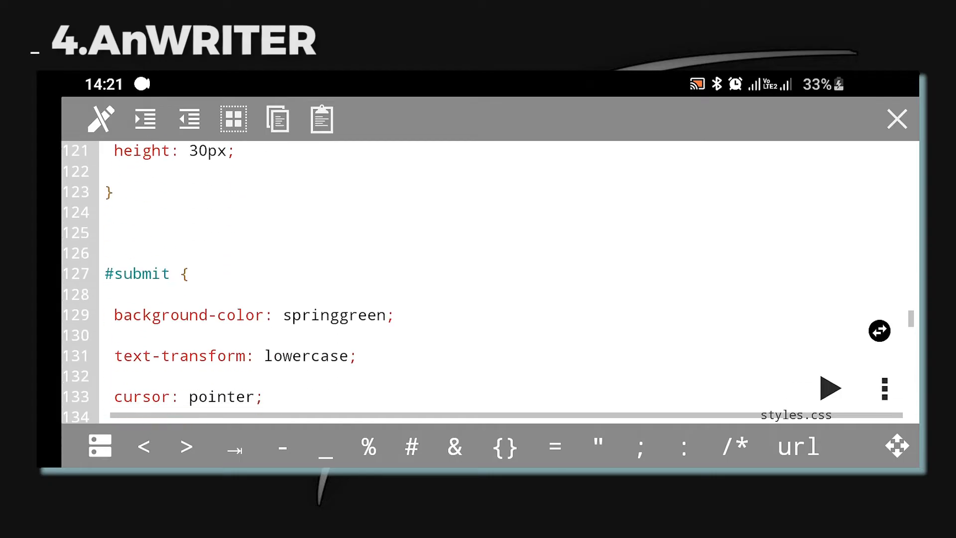
scroll("down", 3)
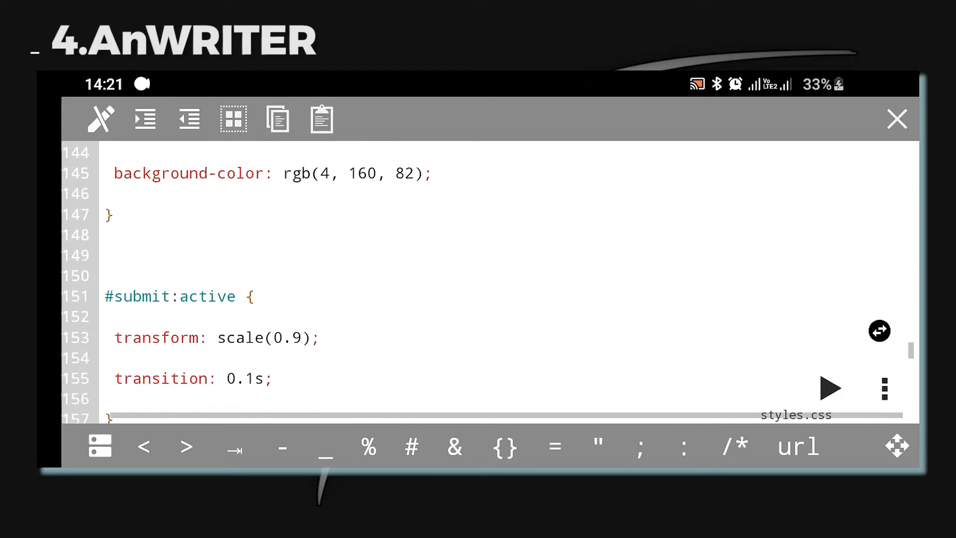
scroll("down", 3)
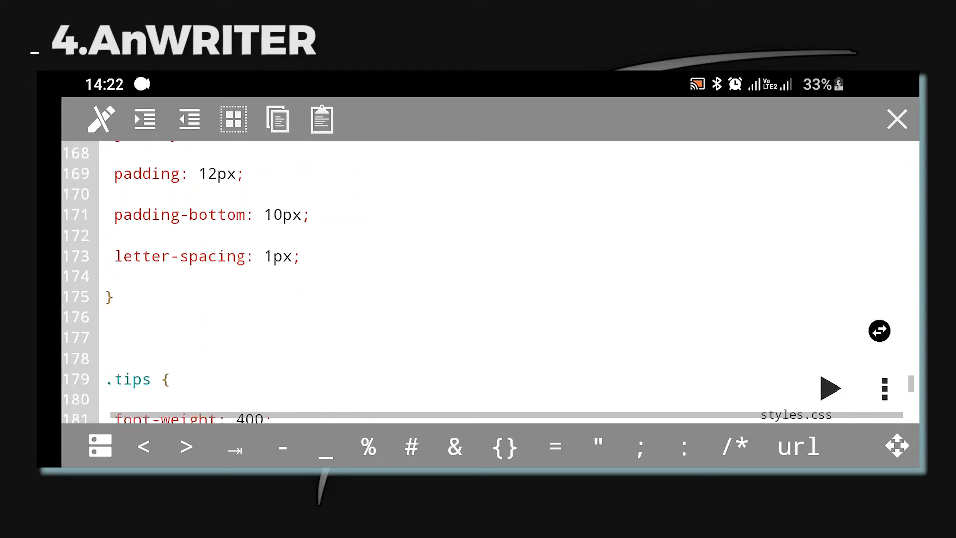
scroll("down", 3)
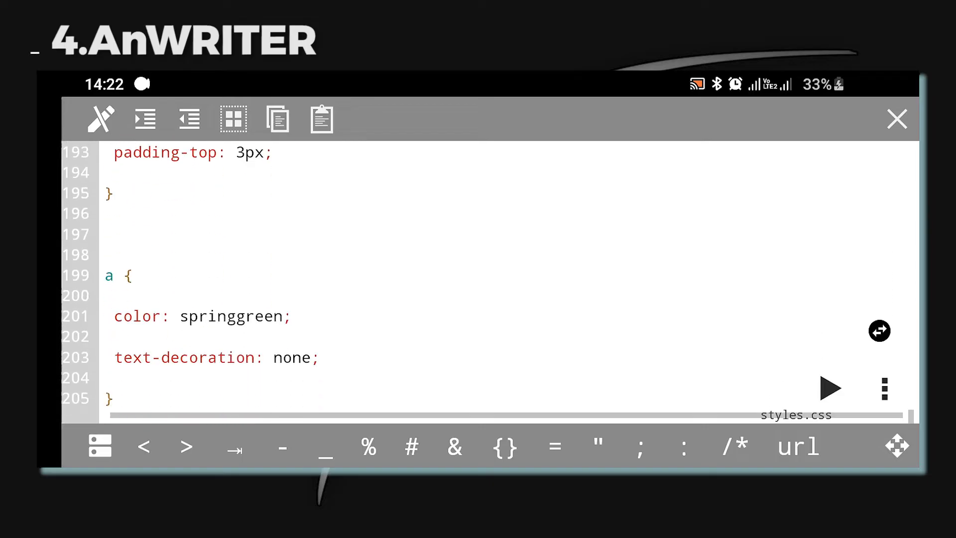
scroll("up", 3)
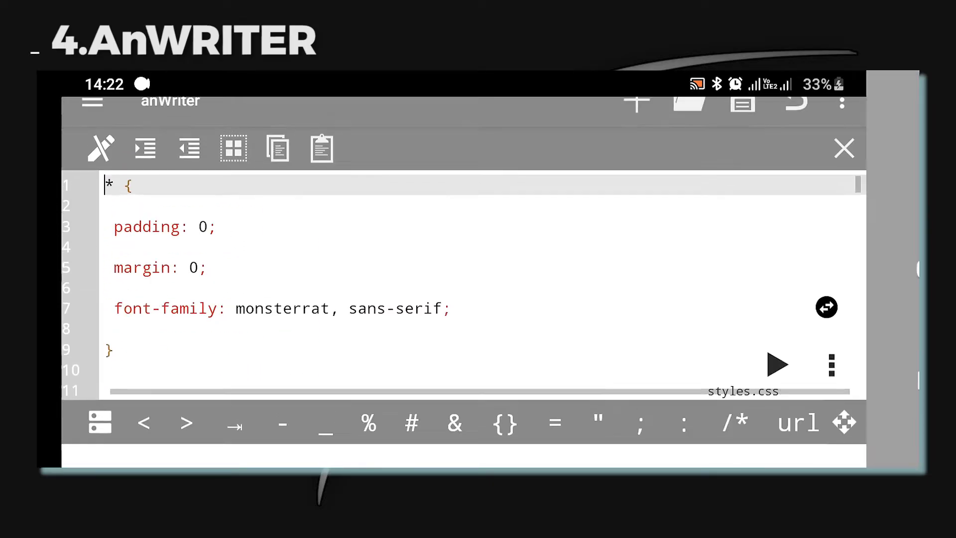
- Preview the rendered Login Page with password field, remember-me, orange Login button and social icons
left_click(776, 364)
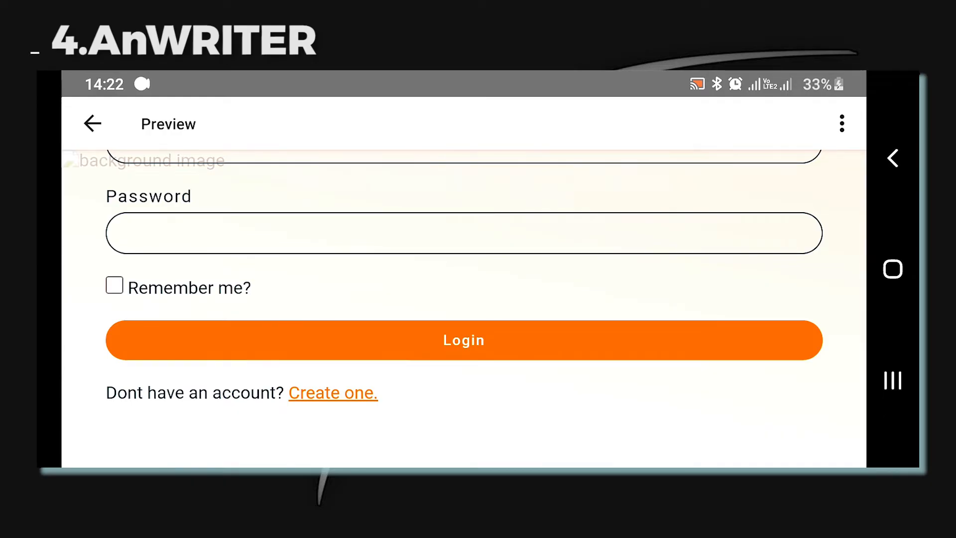
scroll("down", 3)
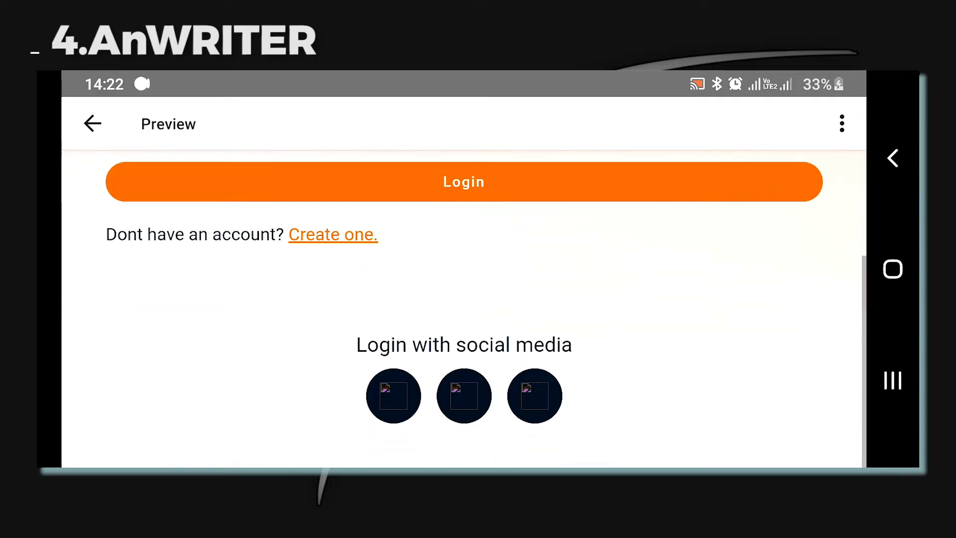
scroll("up", 3)
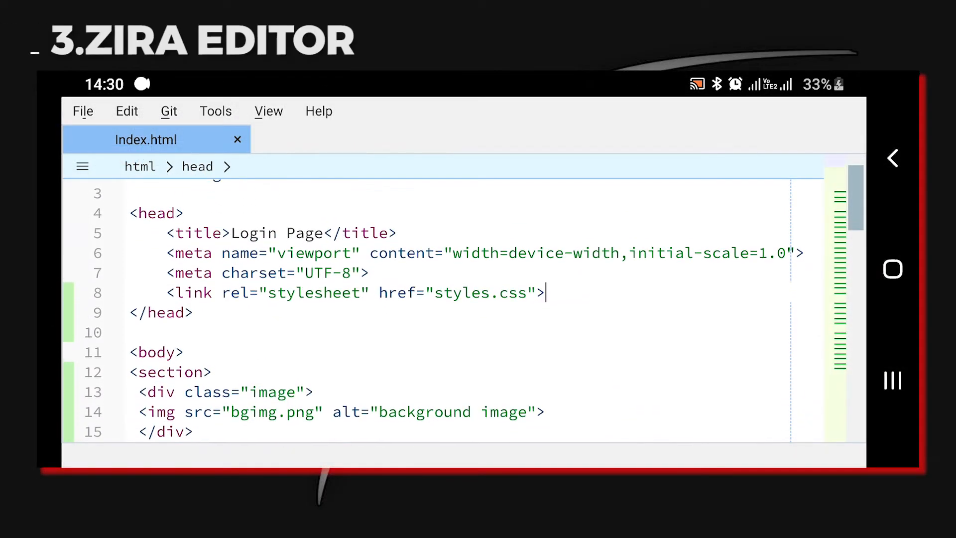
scroll("down", 3)
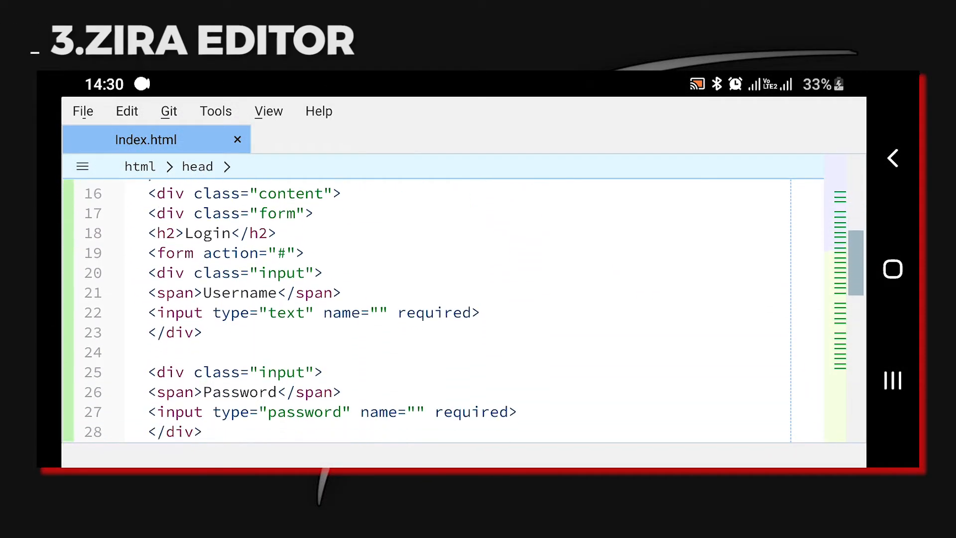
scroll("down", 3)
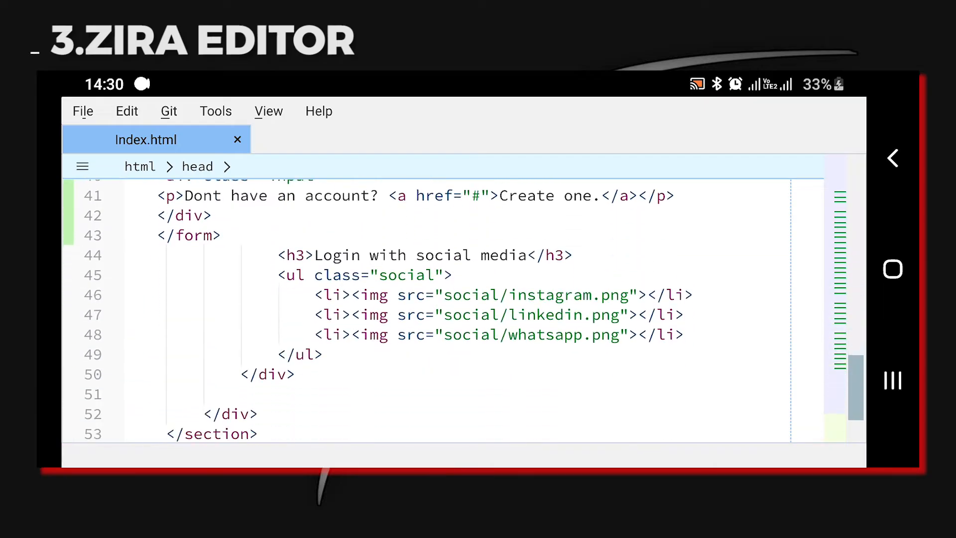
left_click(169, 111)
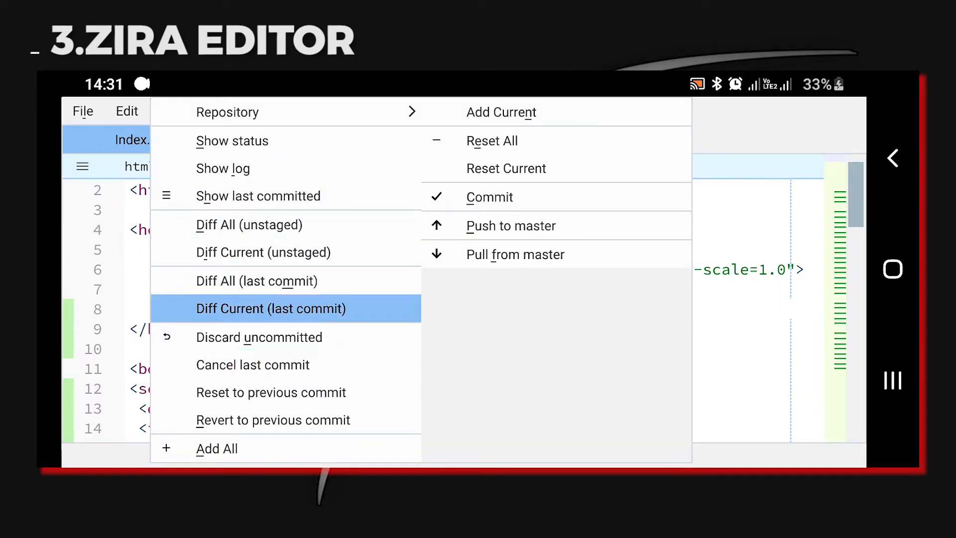
left_click(216, 110)
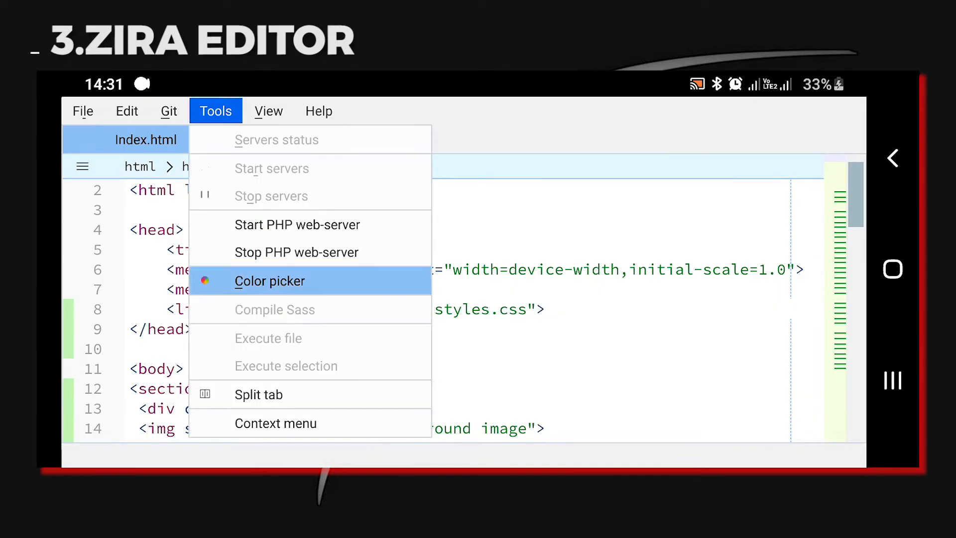
left_click(319, 111)
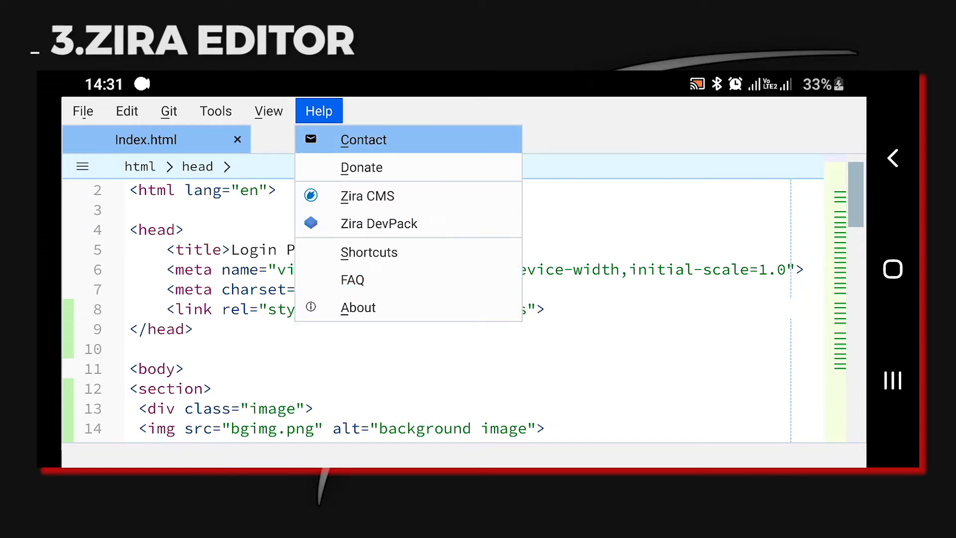
left_click(82, 110)
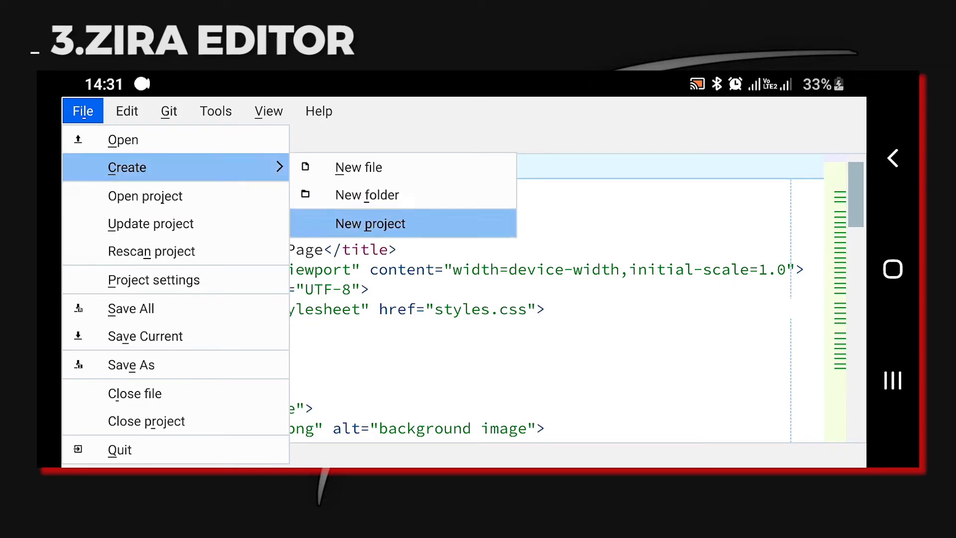
mouse_move(119, 449)
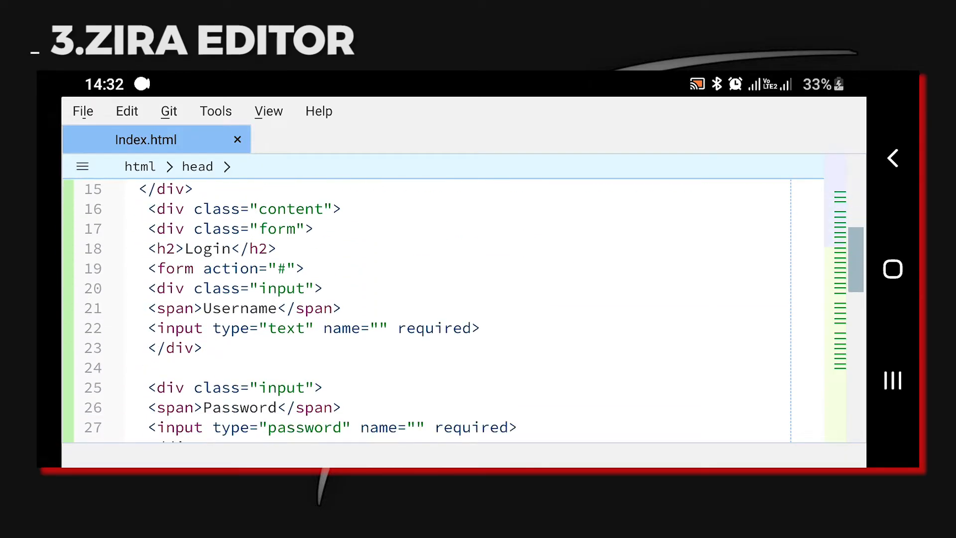
scroll("down", 3)
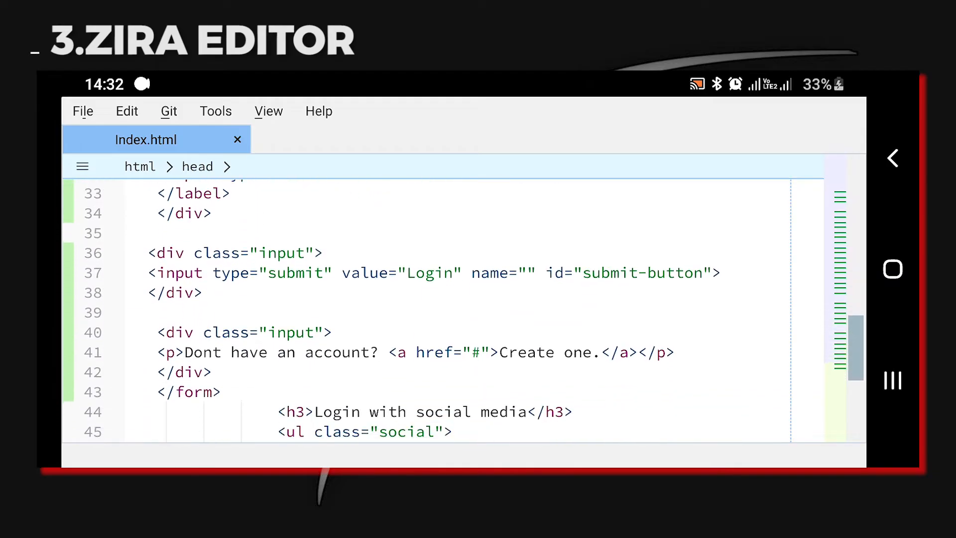
scroll("up", 3)
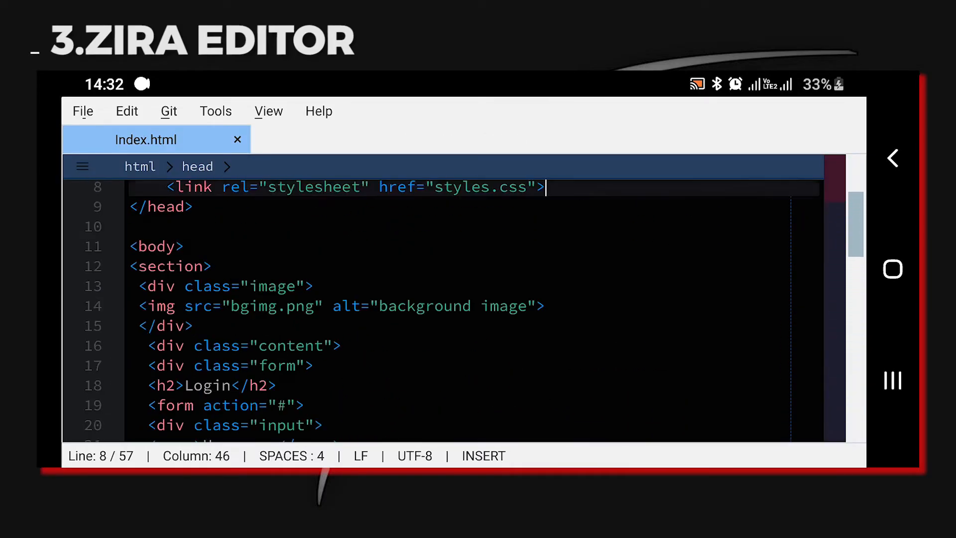
scroll("up", 3)
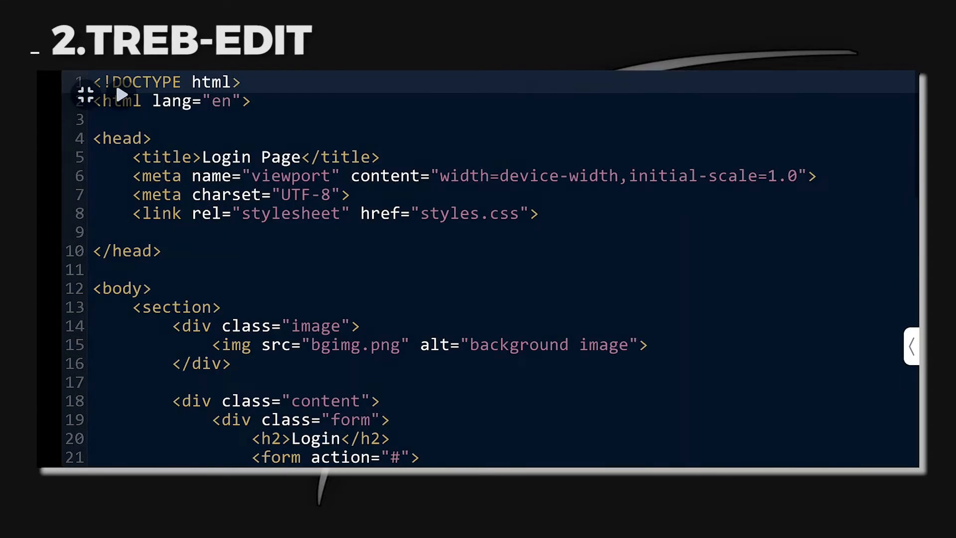
- Bring up styles.css beside index.html showing its section content, content and form rules
scroll("down", 3)
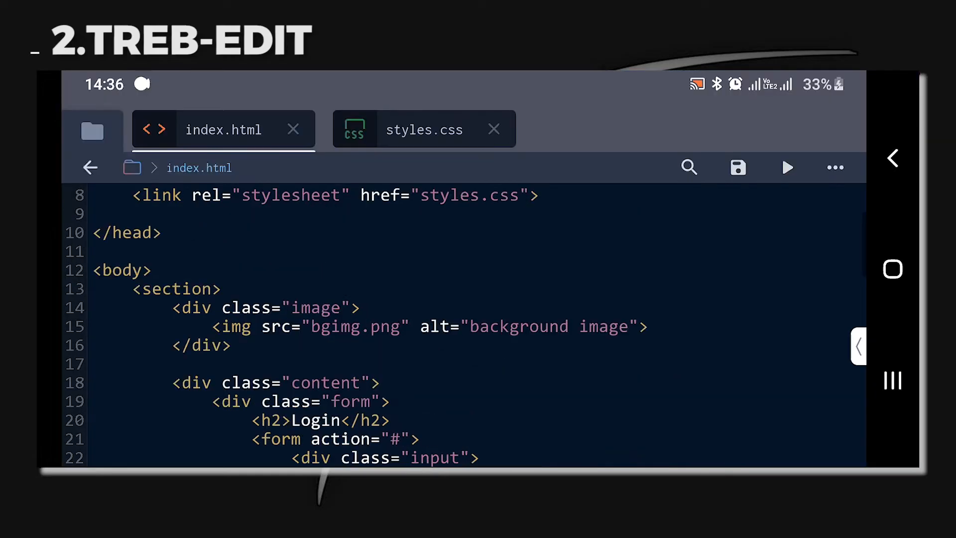
left_click(423, 129)
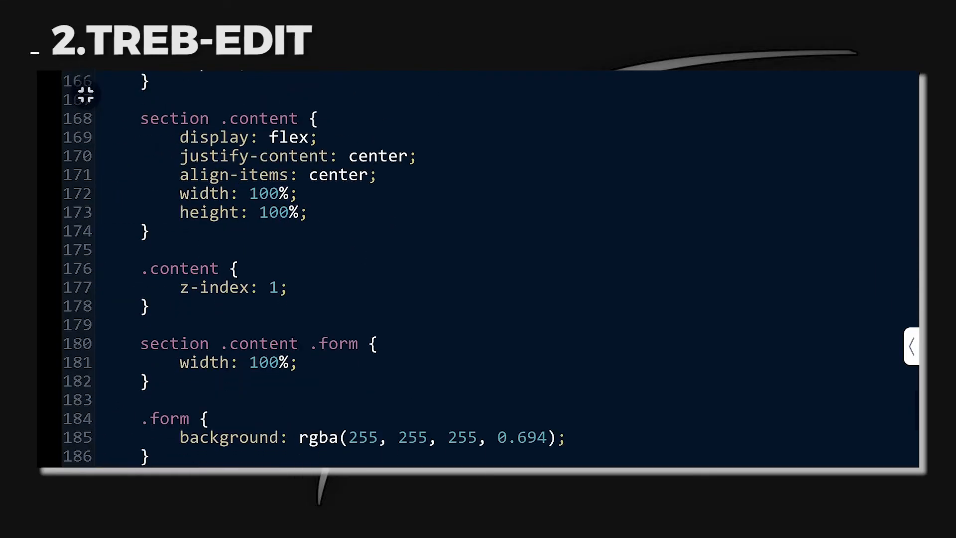
- Show Treb-Edit's built-in colour picker dialog from the side toolbar's Picker button
left_click(838, 122)
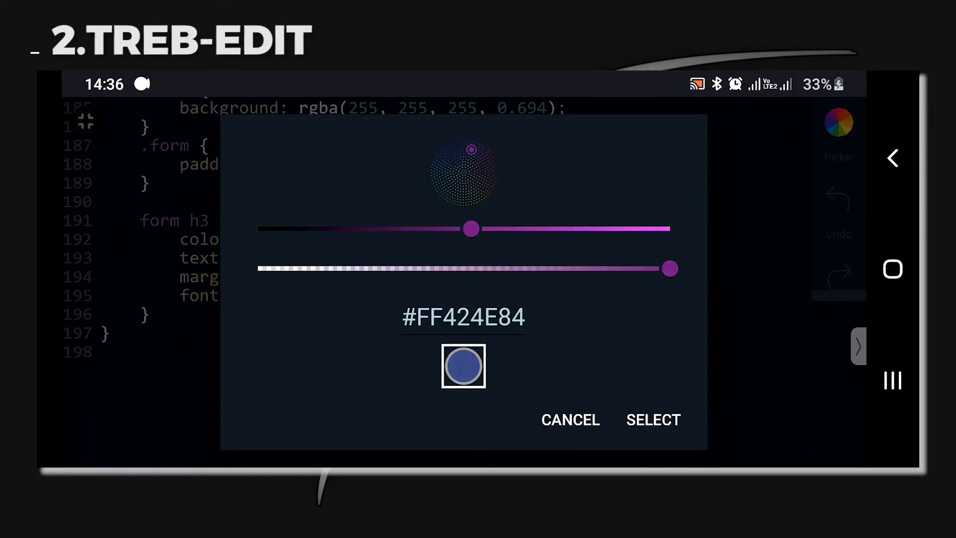
left_click(570, 419)
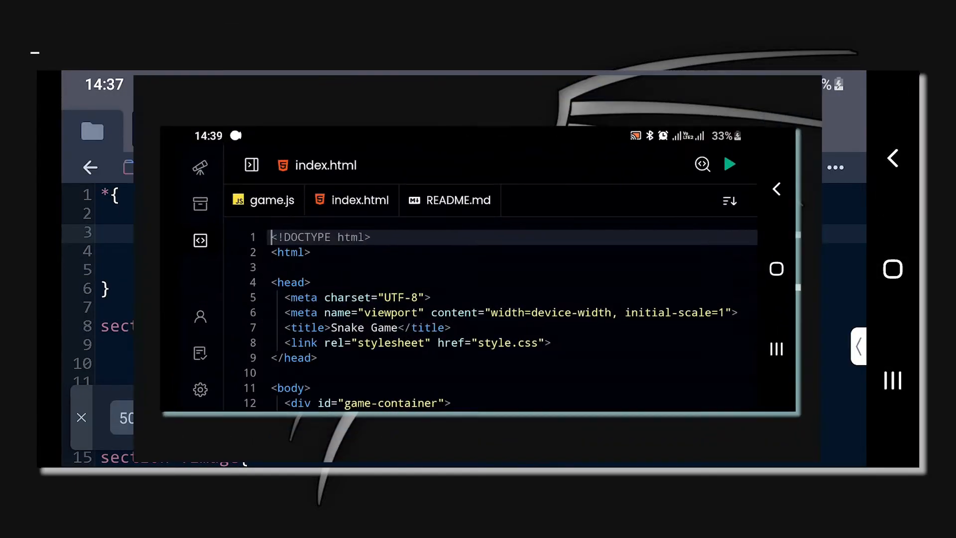
- Look through the Snake Game's index.html arrow-key controls and peek at game.js
scroll("down", 3)
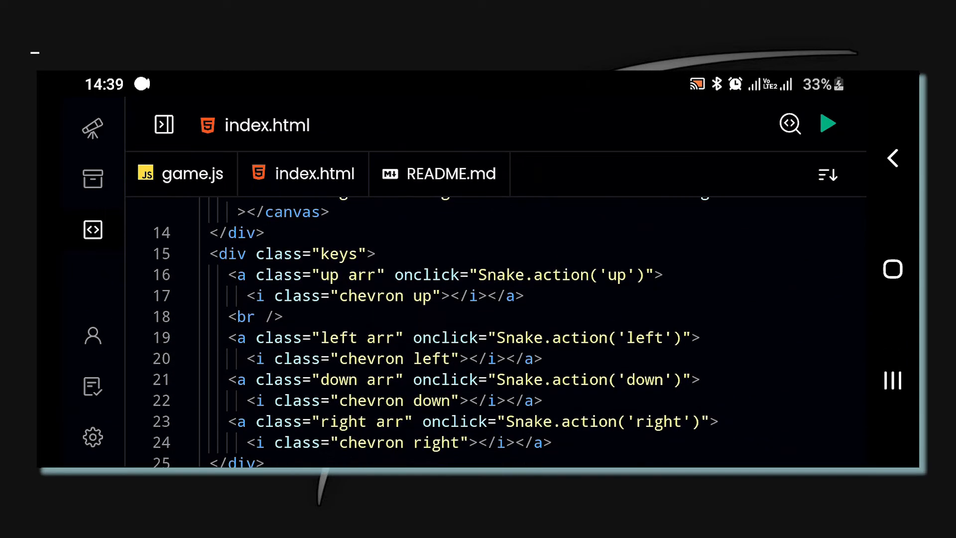
scroll("down", 3)
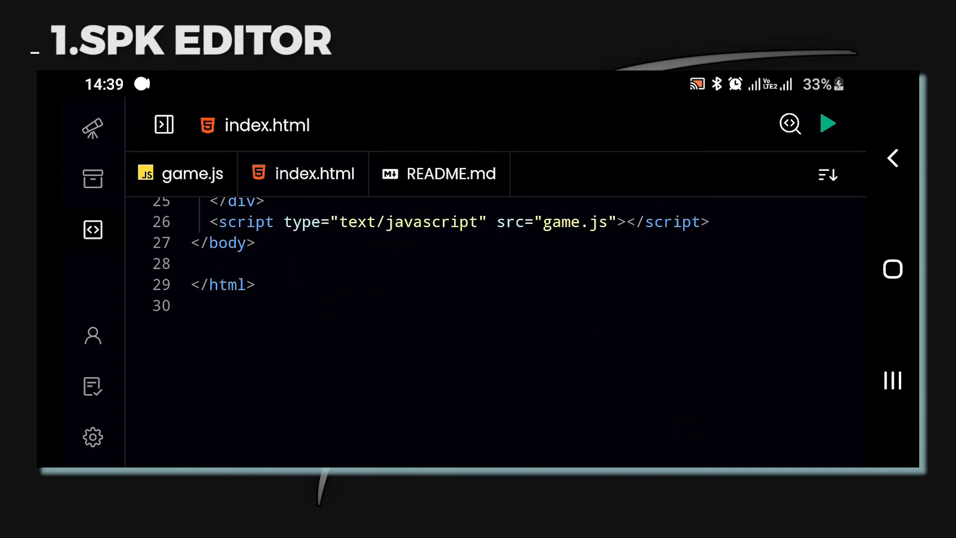
scroll("up", 3)
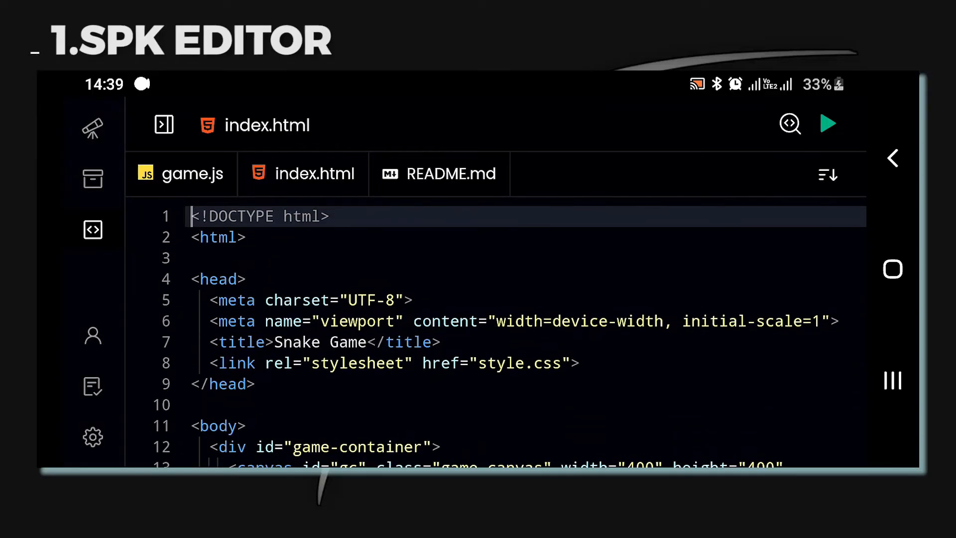
left_click(181, 174)
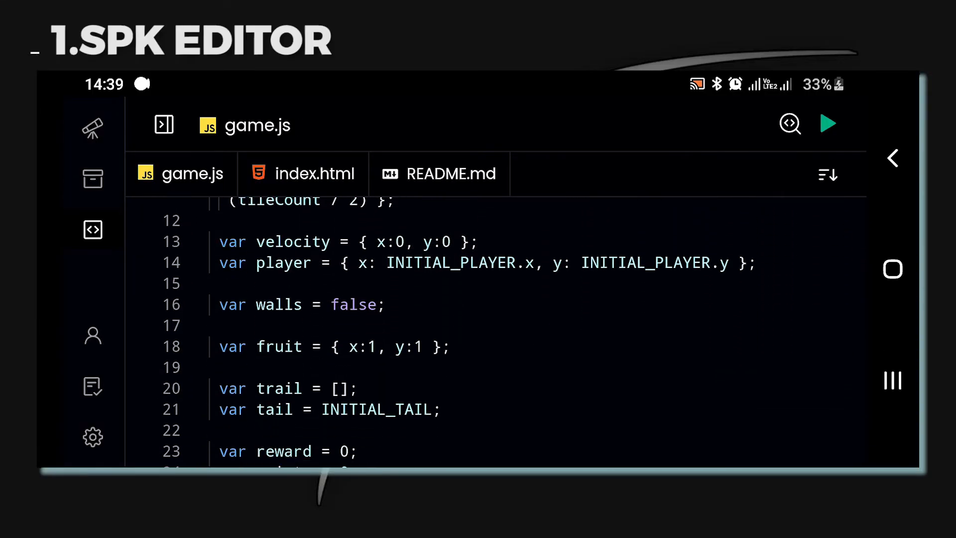
scroll("down", 3)
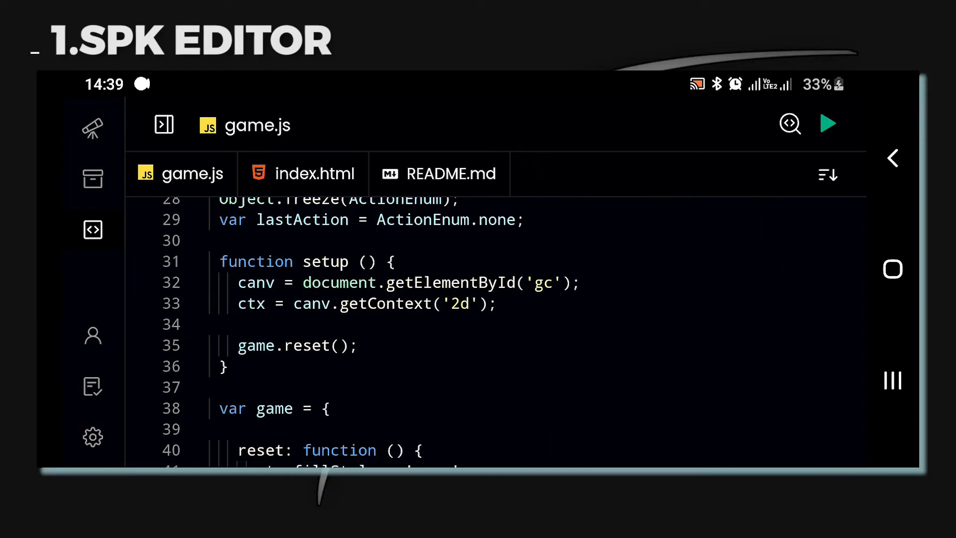
- Check index.html once more, then settle on game.js showing its setup, reset and fruit-collision code
left_click(301, 173)
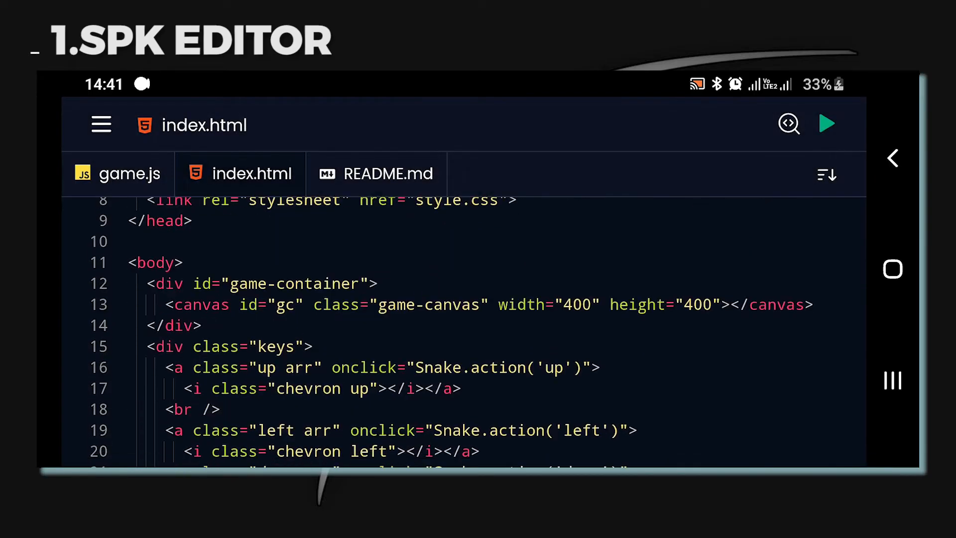
scroll("down", 3)
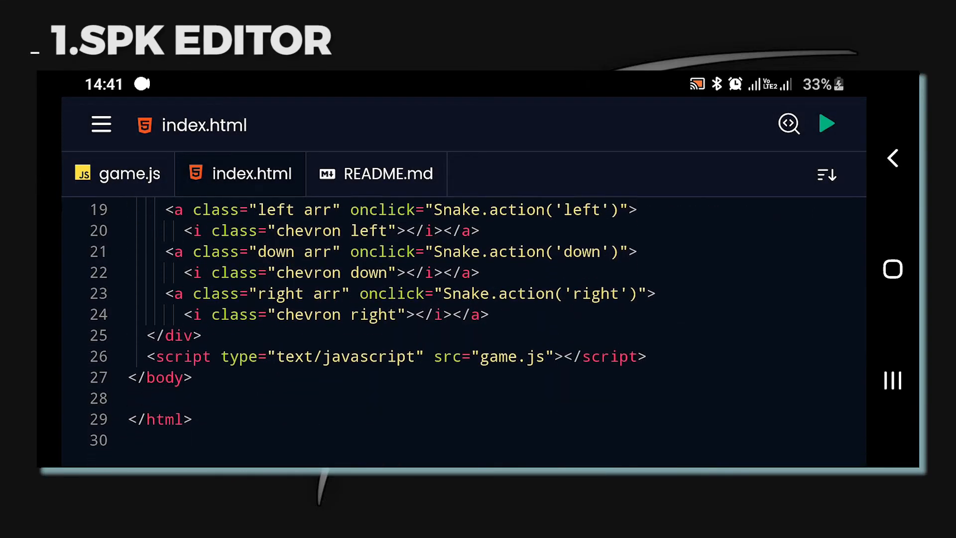
left_click(118, 173)
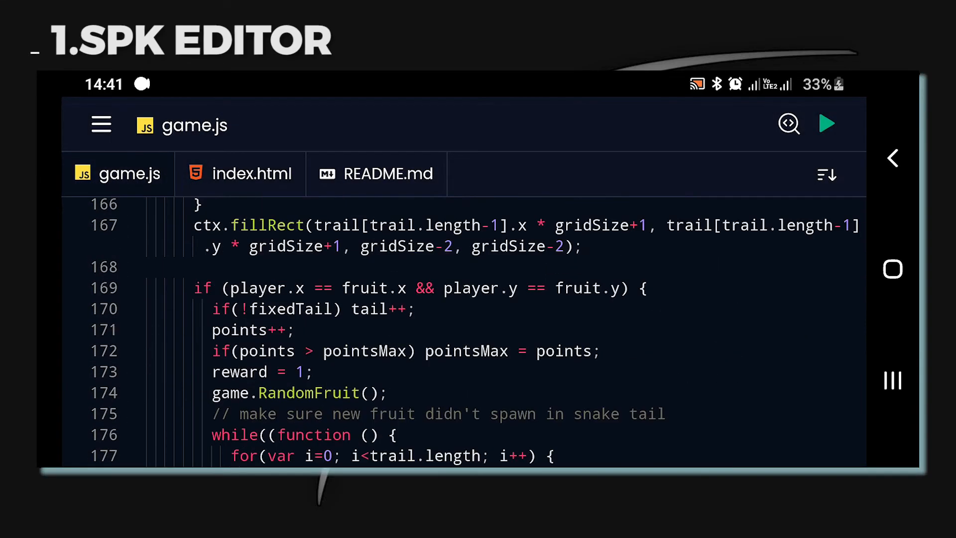
scroll("up", 3)
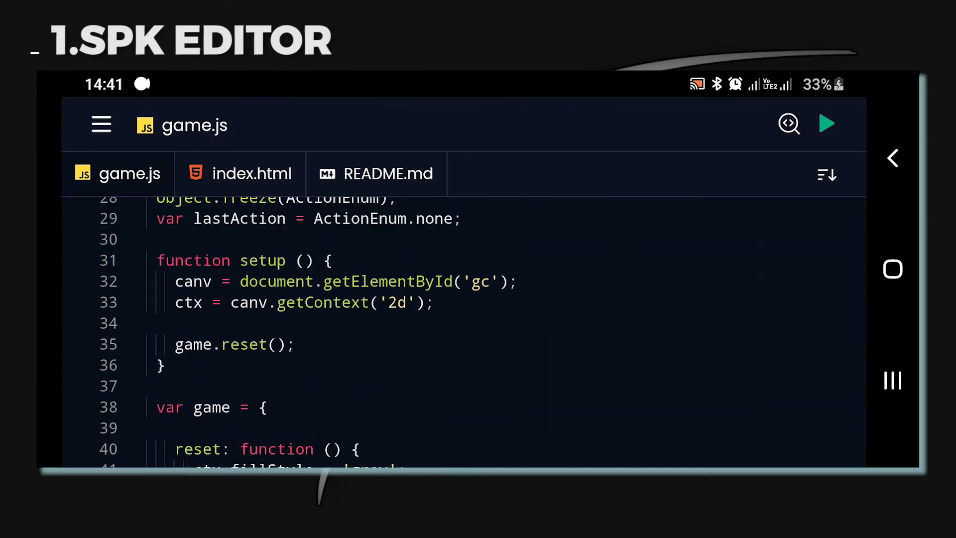
left_click(101, 124)
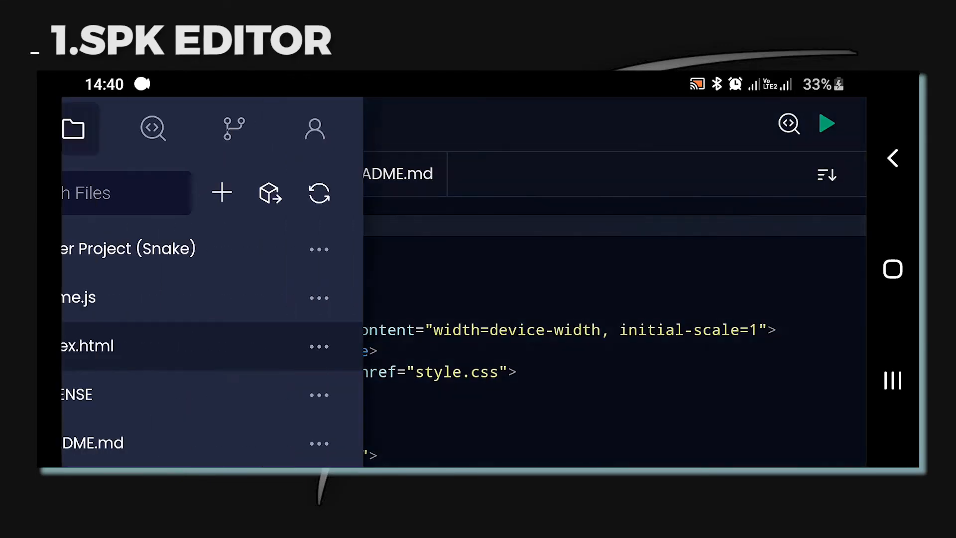
left_click(315, 128)
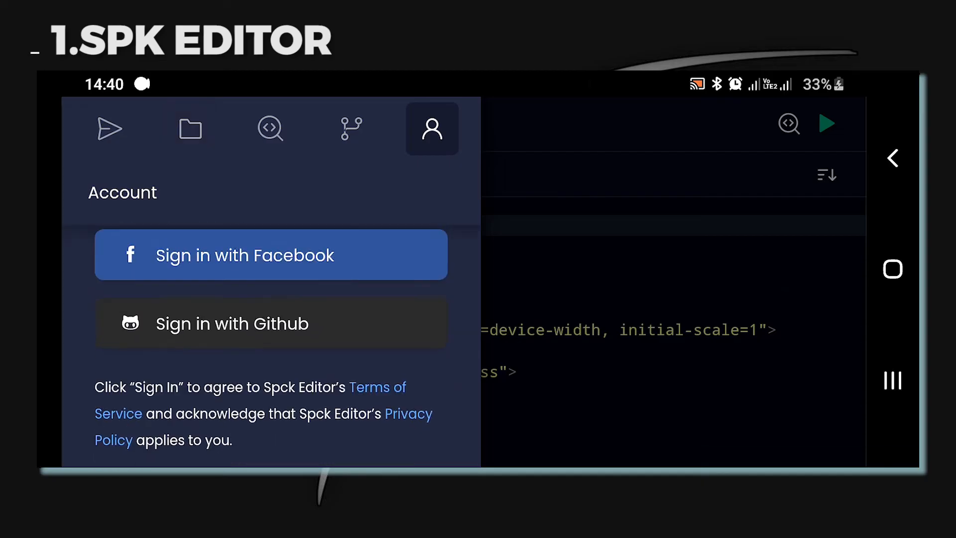
left_click(270, 129)
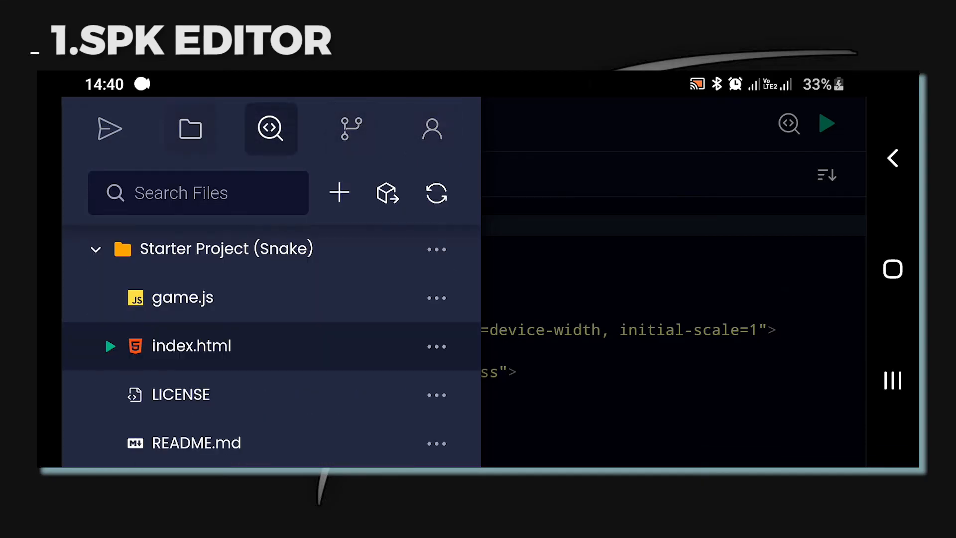
left_click(270, 128)
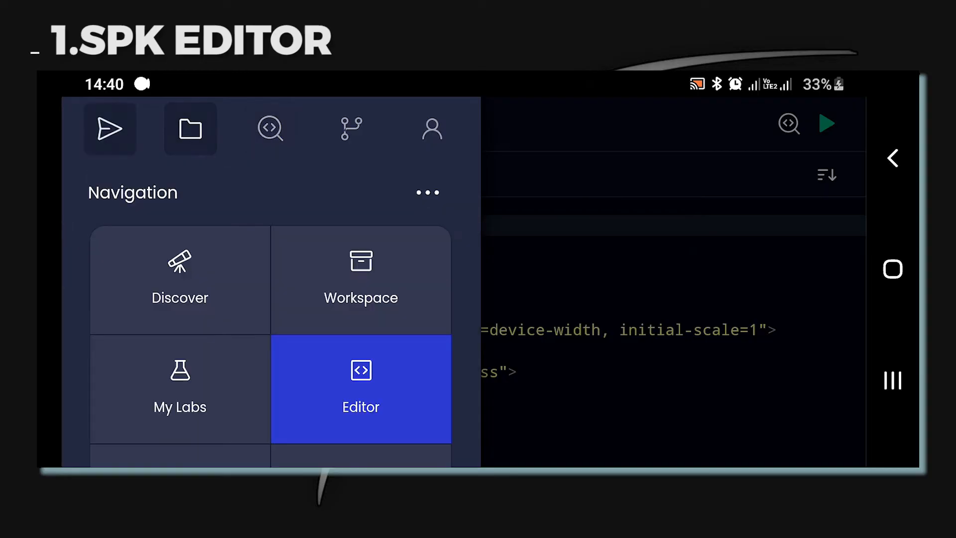
left_click(361, 389)
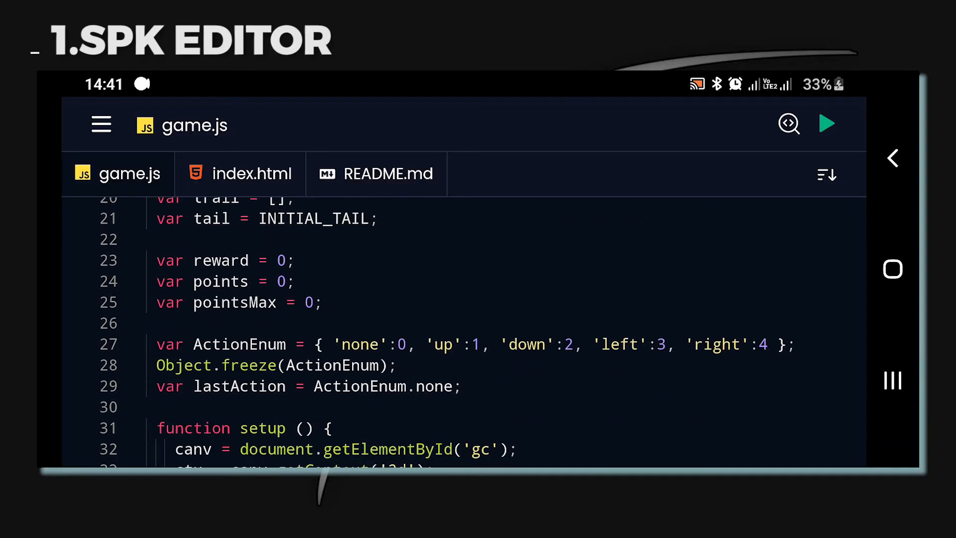
- Read game.js down through its movement actions and game loop
scroll("down", 3)
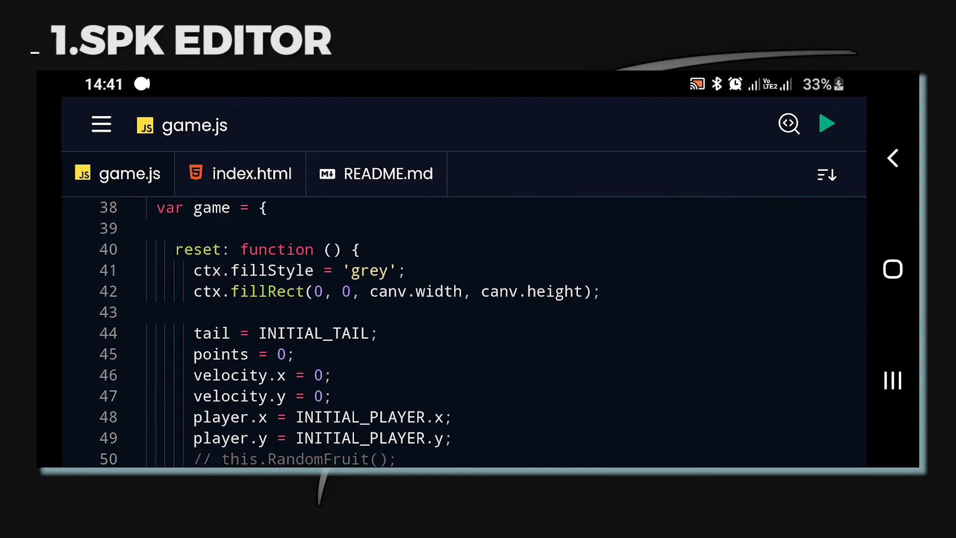
scroll("down", 3)
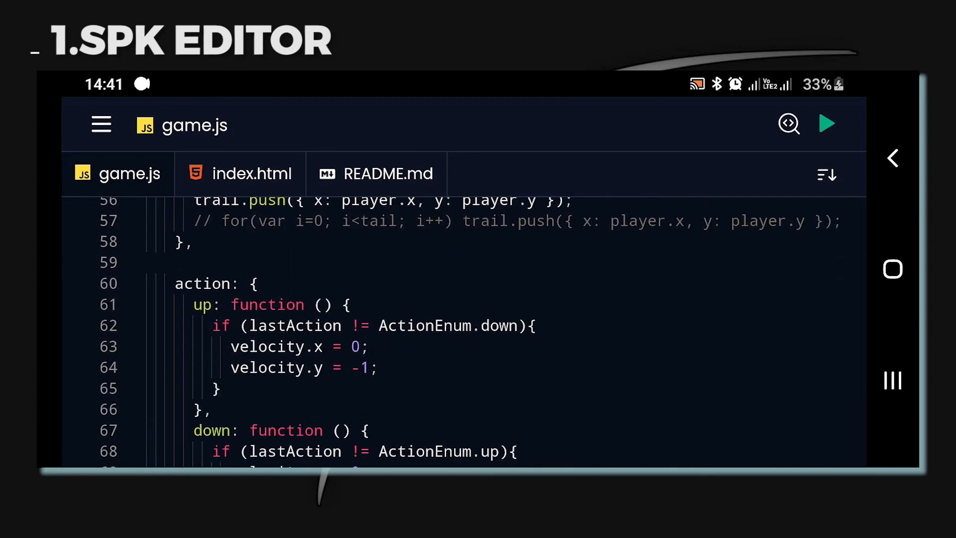
scroll("down", 3)
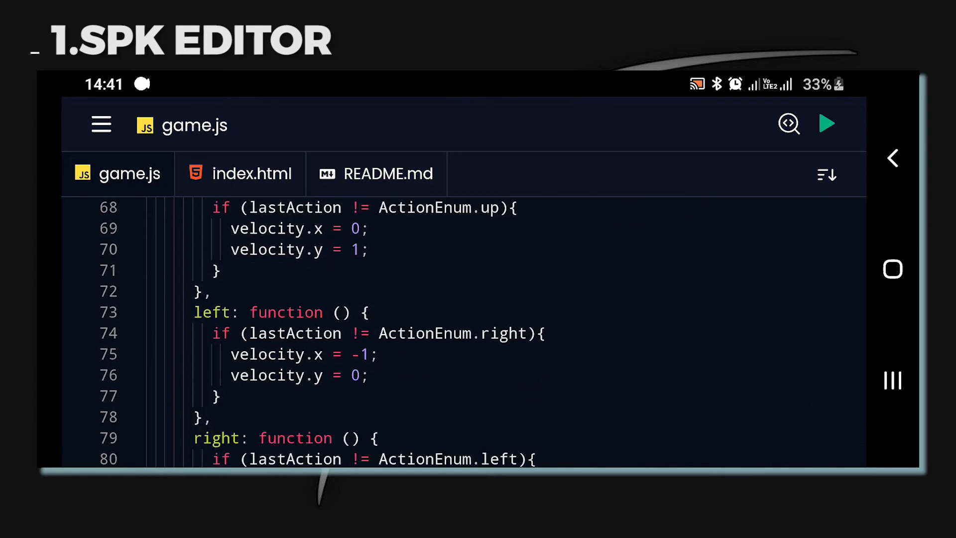
left_click(102, 123)
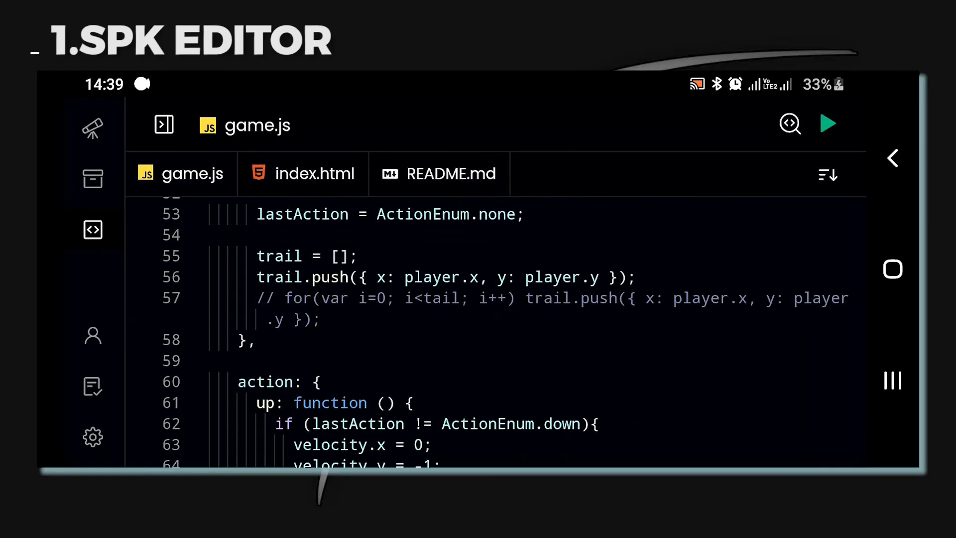
scroll("down", 3)
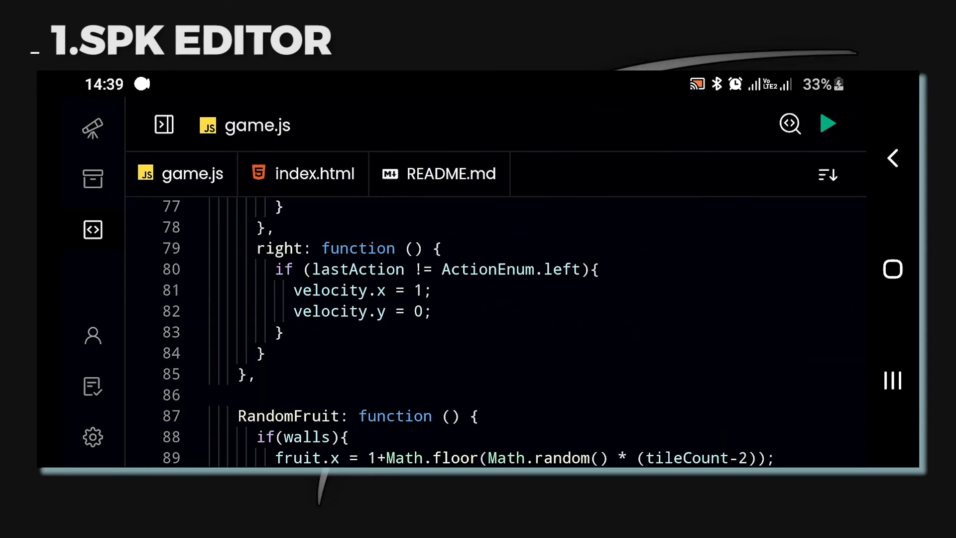
- Continue through the drawing and fruit logic, then bring up README.md with its reference links
scroll("down", 3)
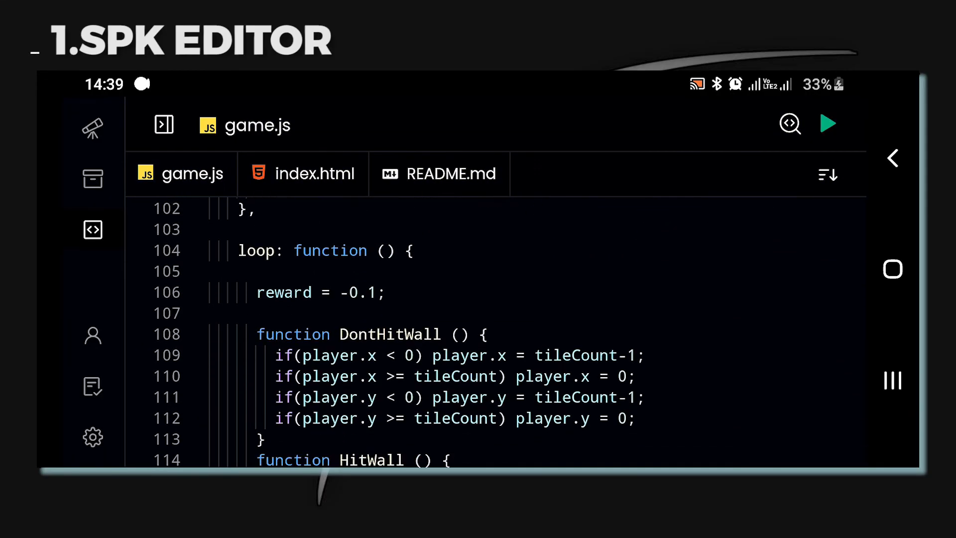
scroll("down", 3)
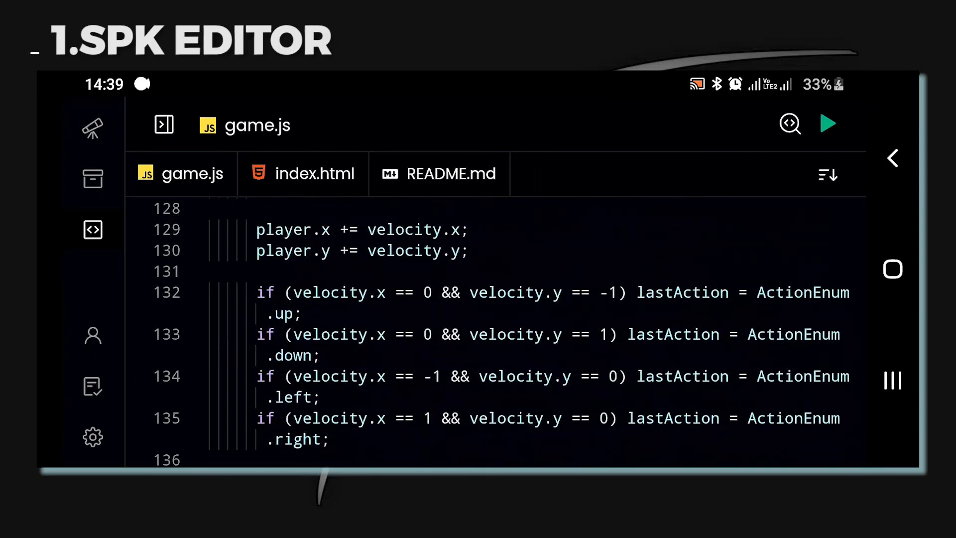
scroll("down", 3)
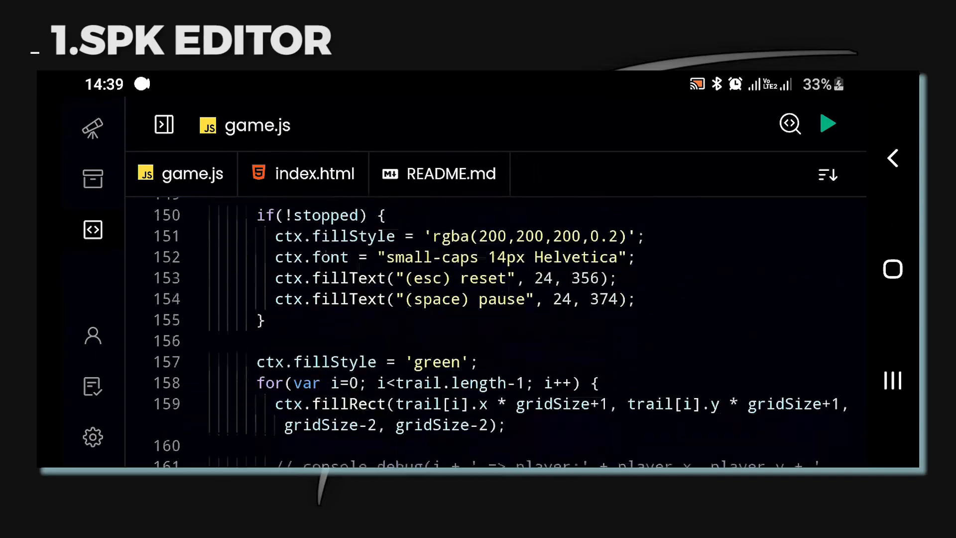
scroll("down", 3)
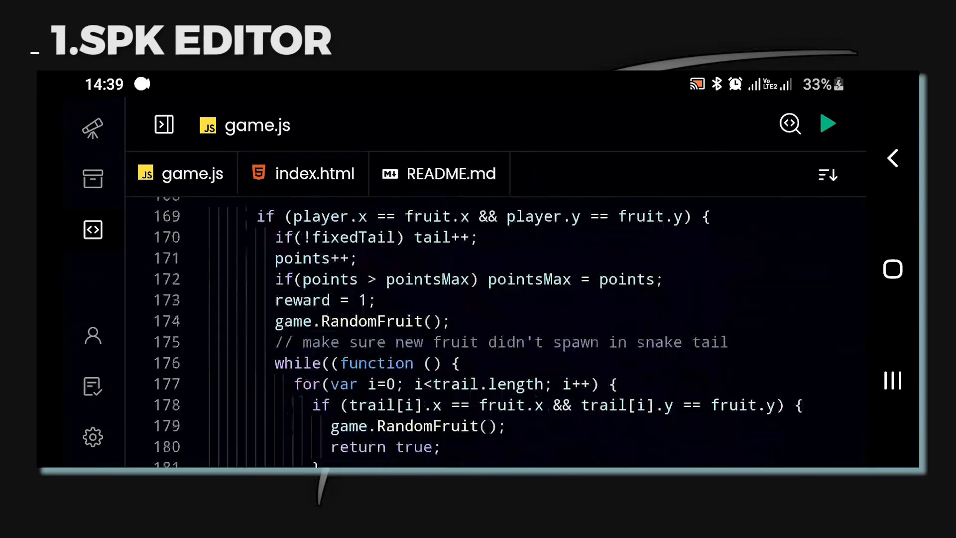
left_click(450, 173)
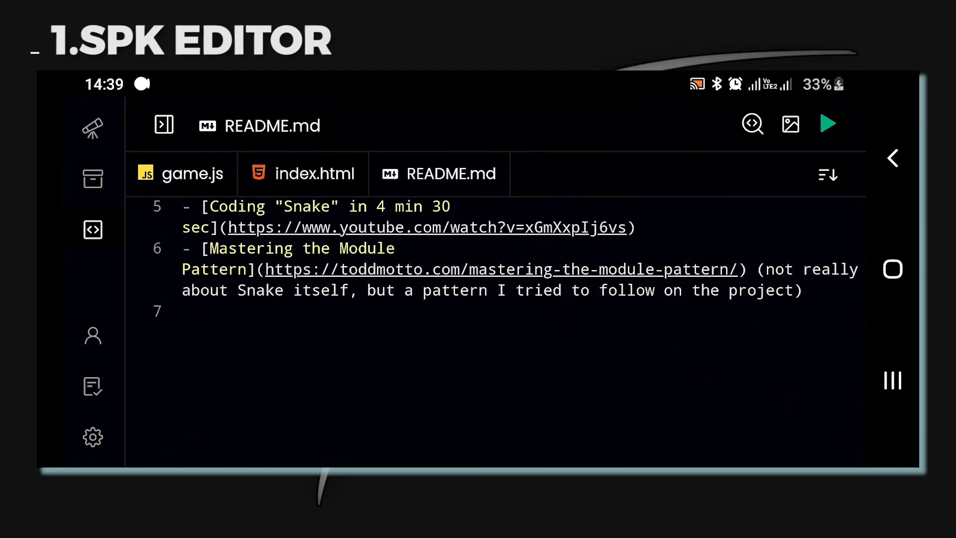